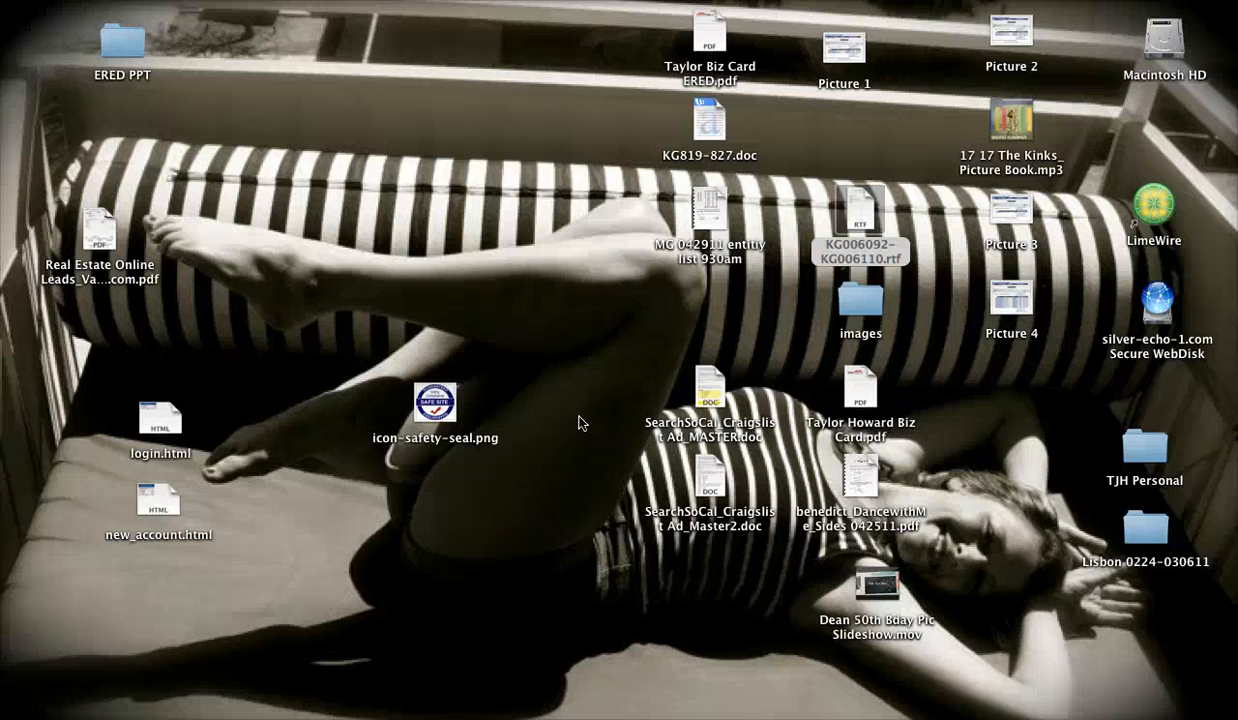
{"action": "mouse_move", "coordinate": [1037, 647]}
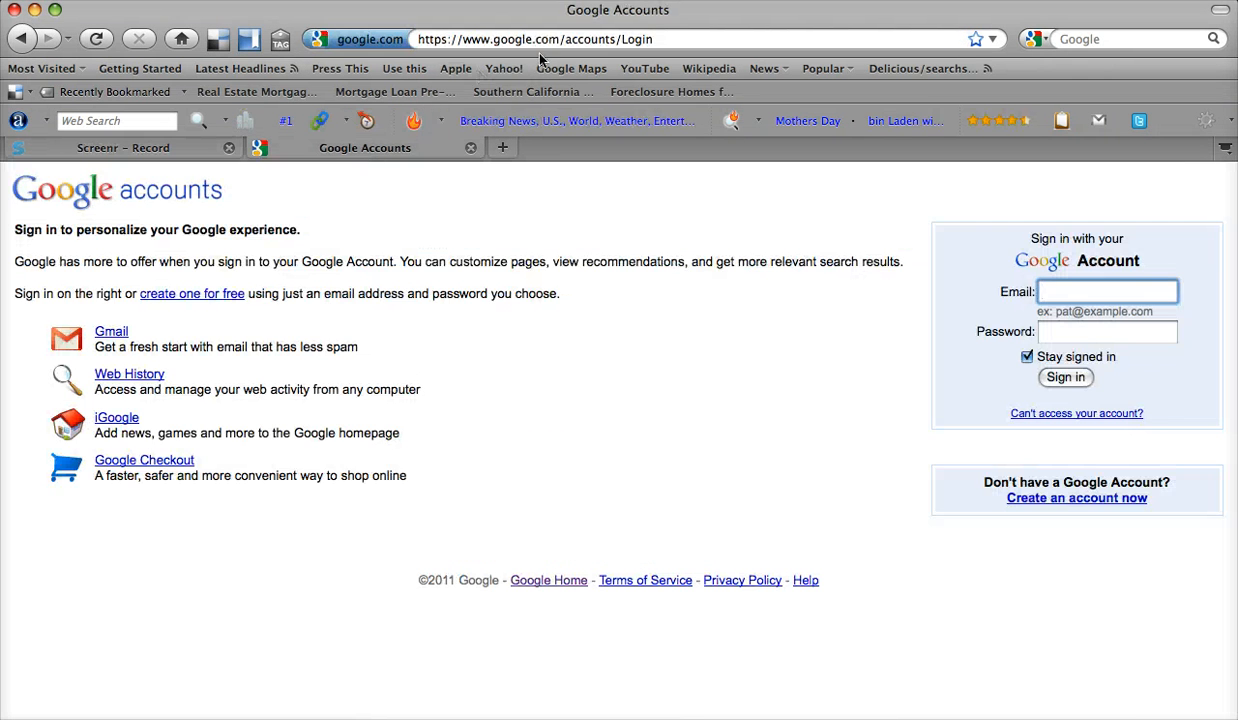
{"action": "type", "text": "gmail.c"}
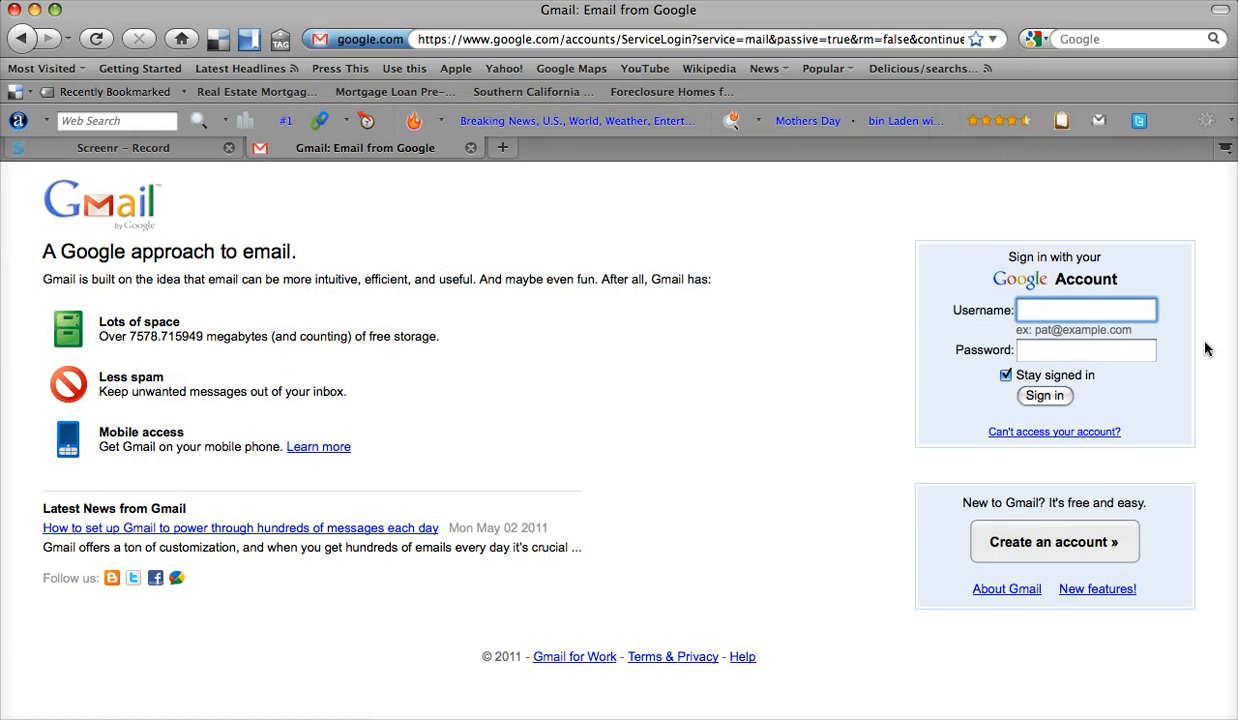
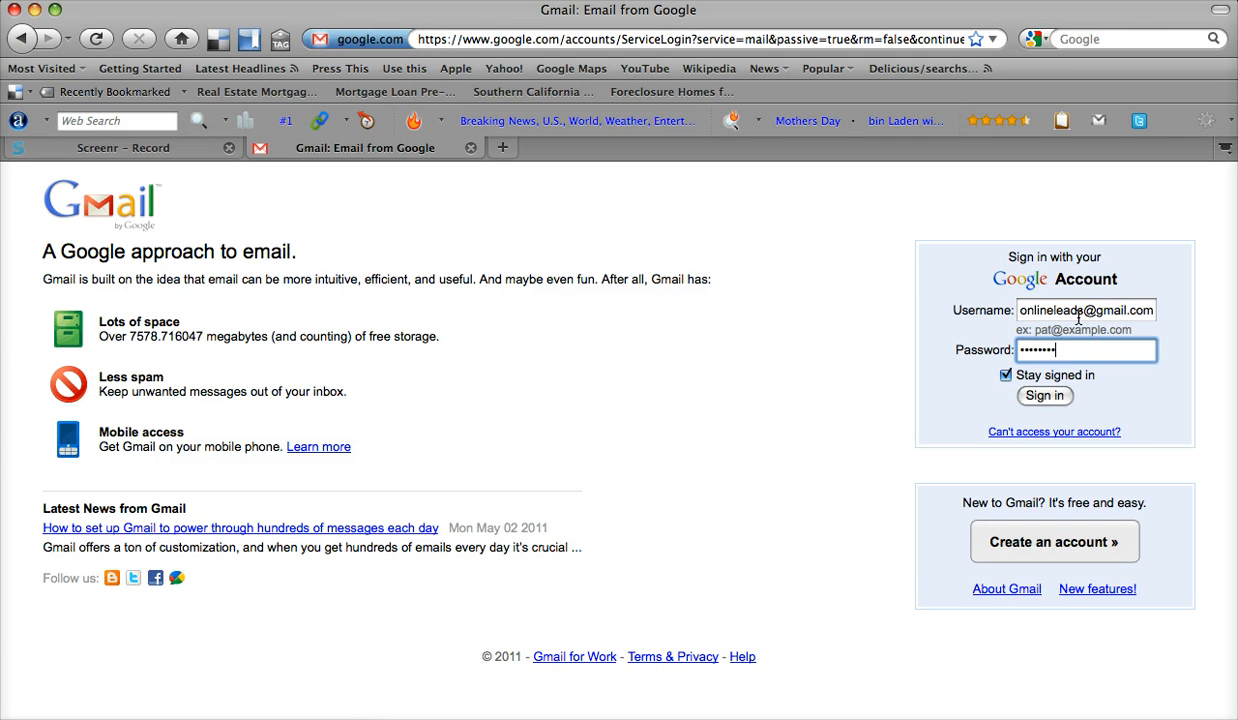
{"action": "left_click", "coordinate": [1044, 395]}
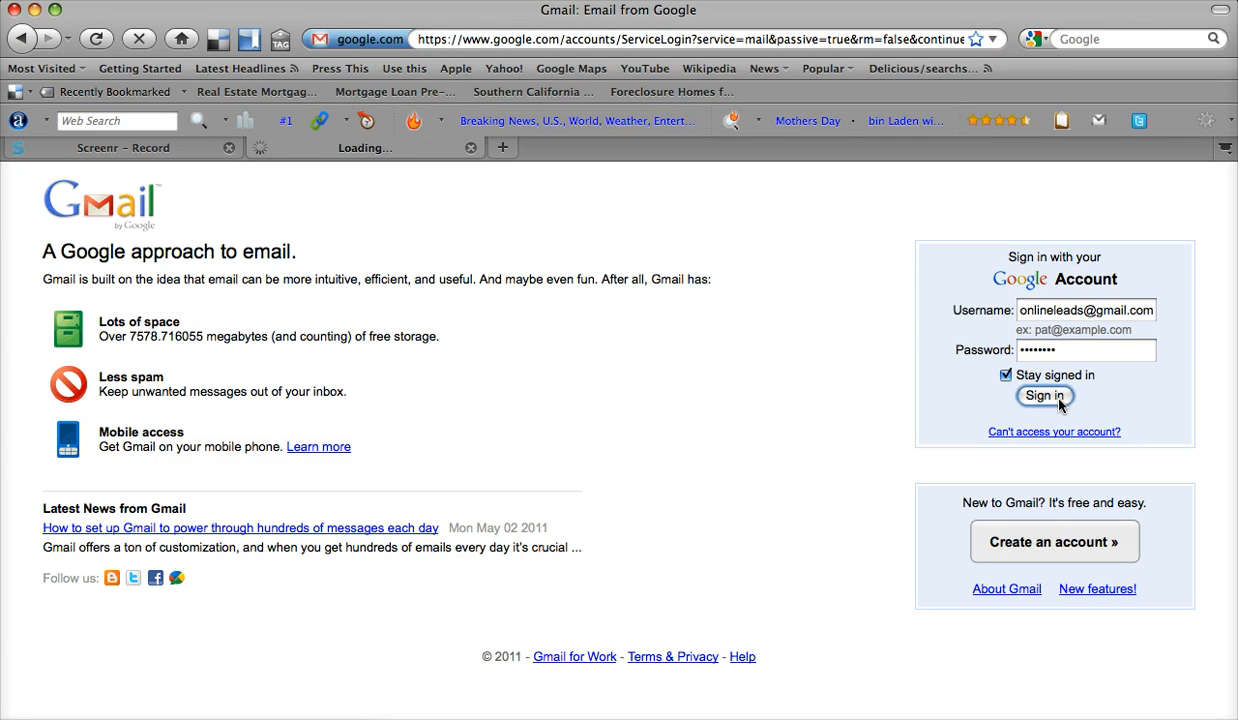
Open View profile for the RE OL account from the top-right account menu
{"action": "left_click", "coordinate": [1043, 396]}
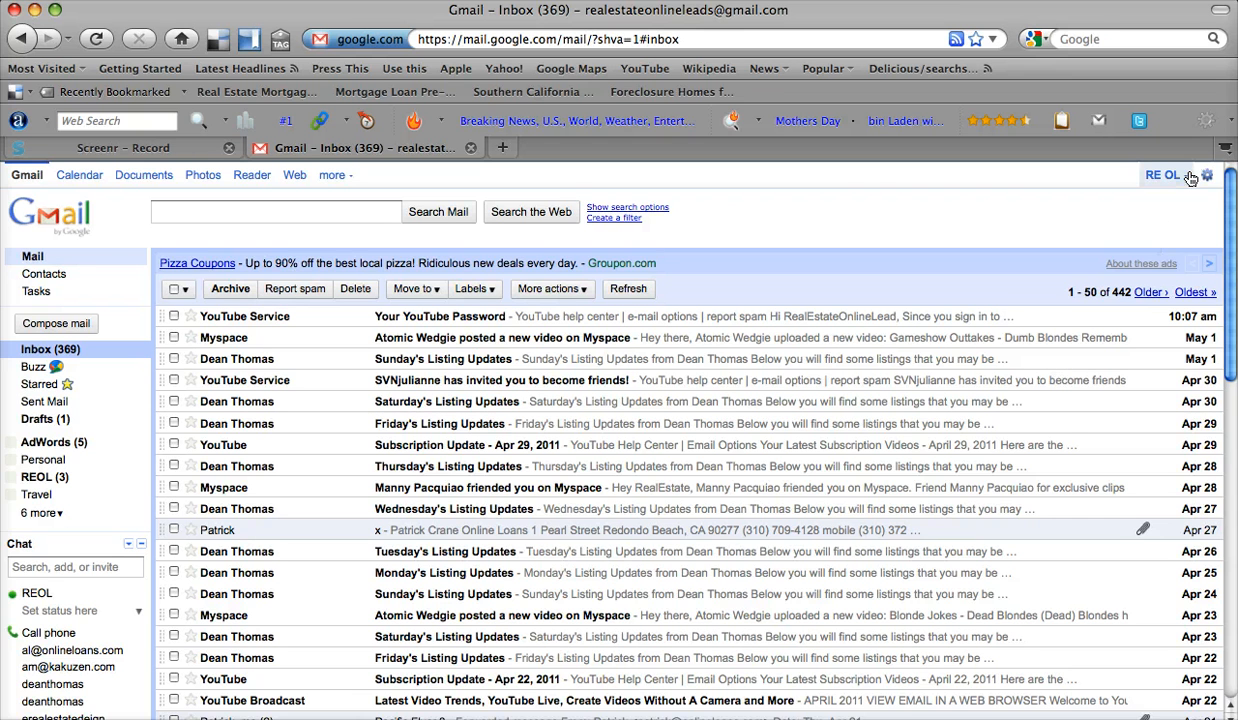
{"action": "left_click", "coordinate": [1184, 175]}
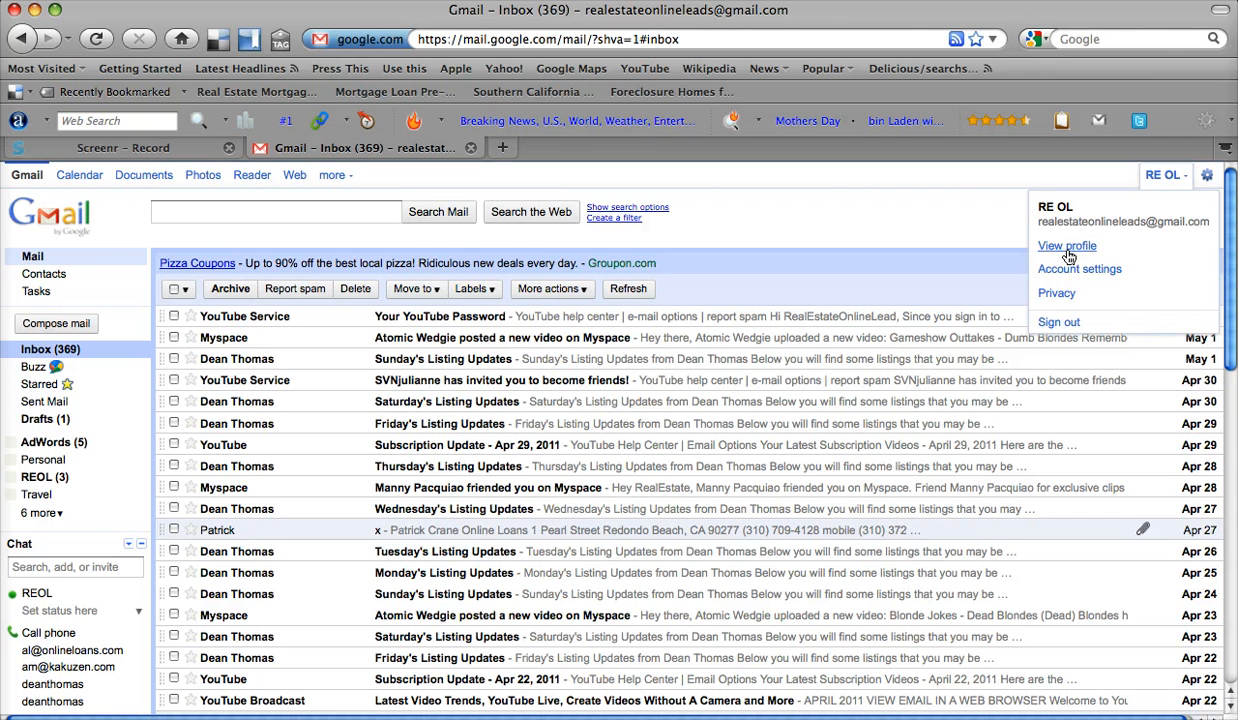
{"action": "left_click", "coordinate": [1066, 246]}
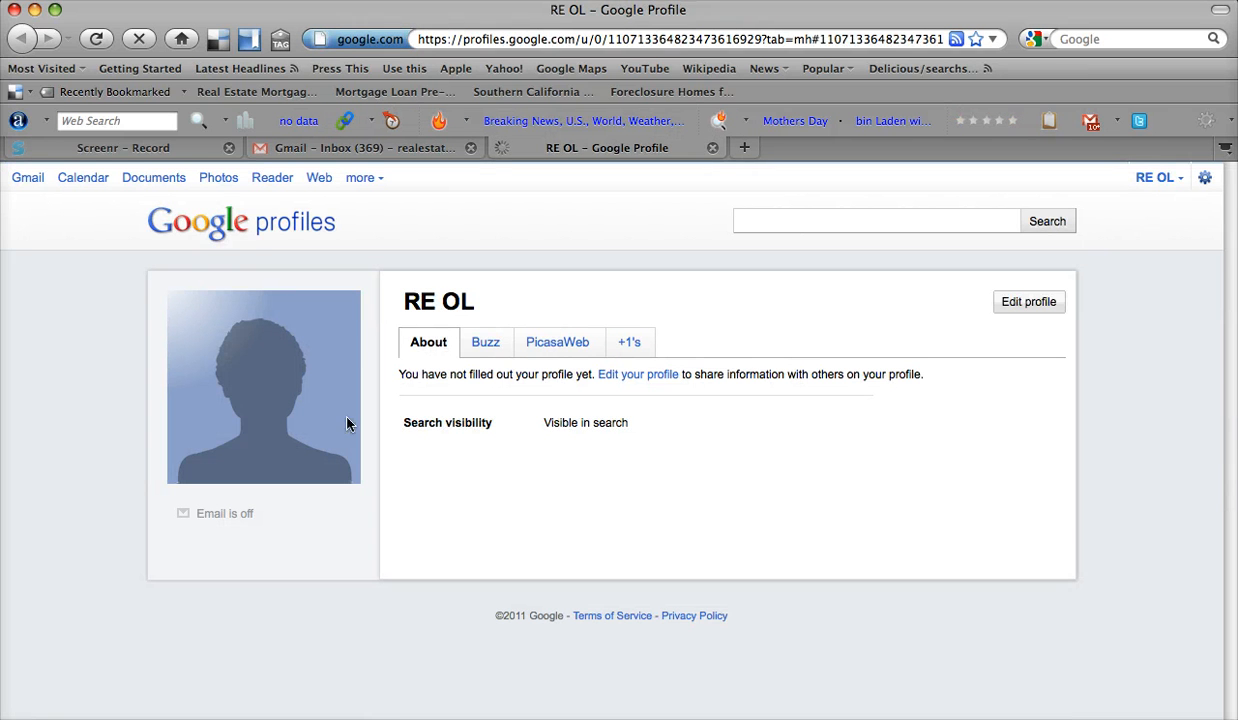
{"action": "mouse_move", "coordinate": [312, 403]}
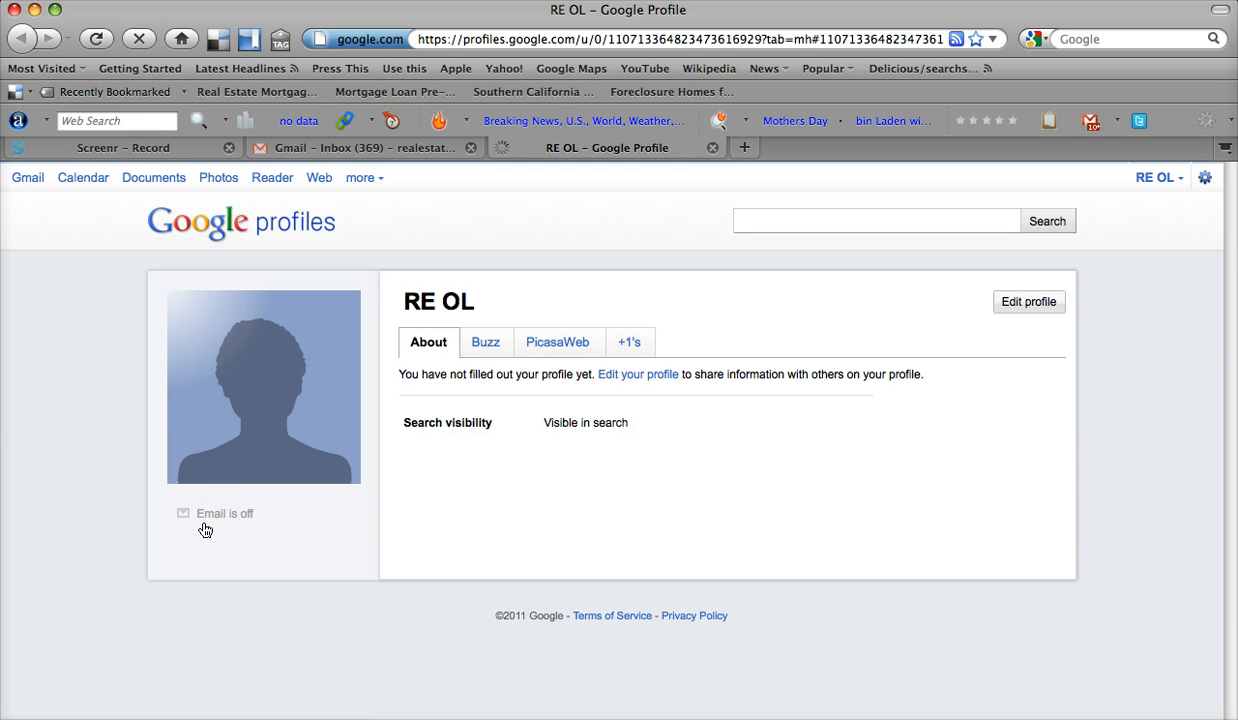
{"action": "mouse_move", "coordinate": [228, 521]}
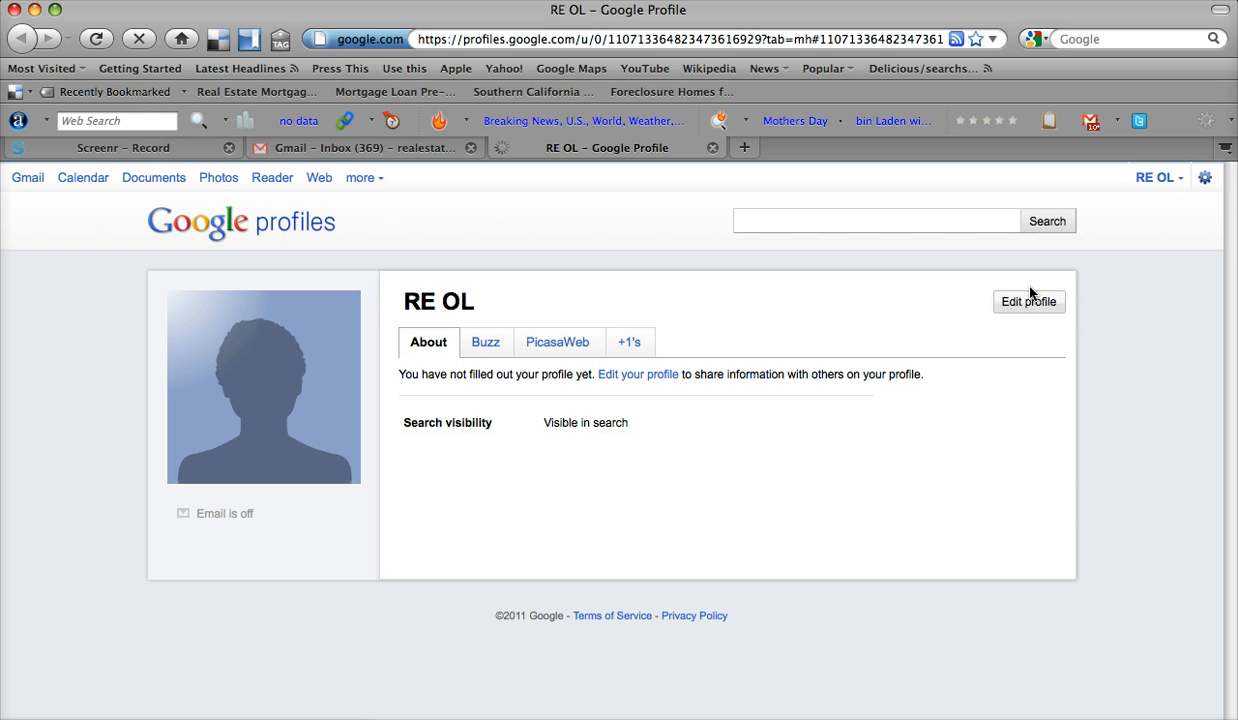
Put the RE OL profile into edit mode and scroll to its editable sections
{"action": "left_click", "coordinate": [1028, 301]}
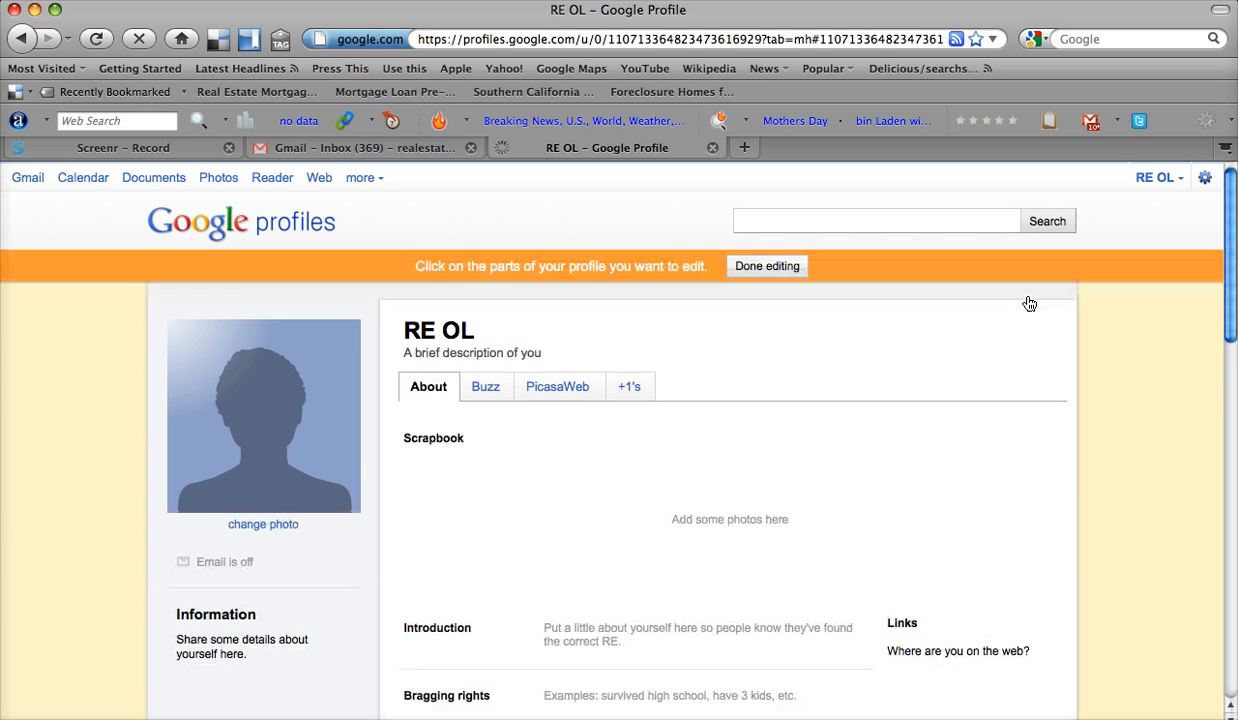
{"action": "scroll", "scroll_direction": "down", "scroll_amount": 3}
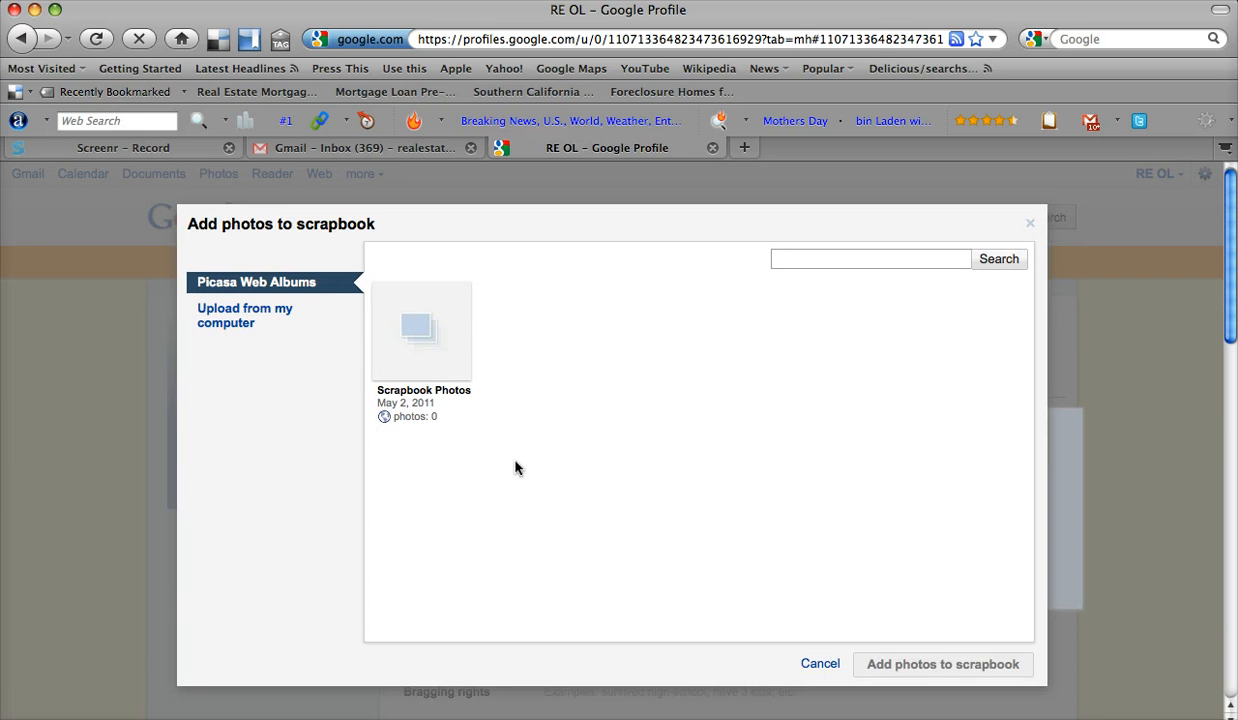
{"action": "mouse_move", "coordinate": [283, 315]}
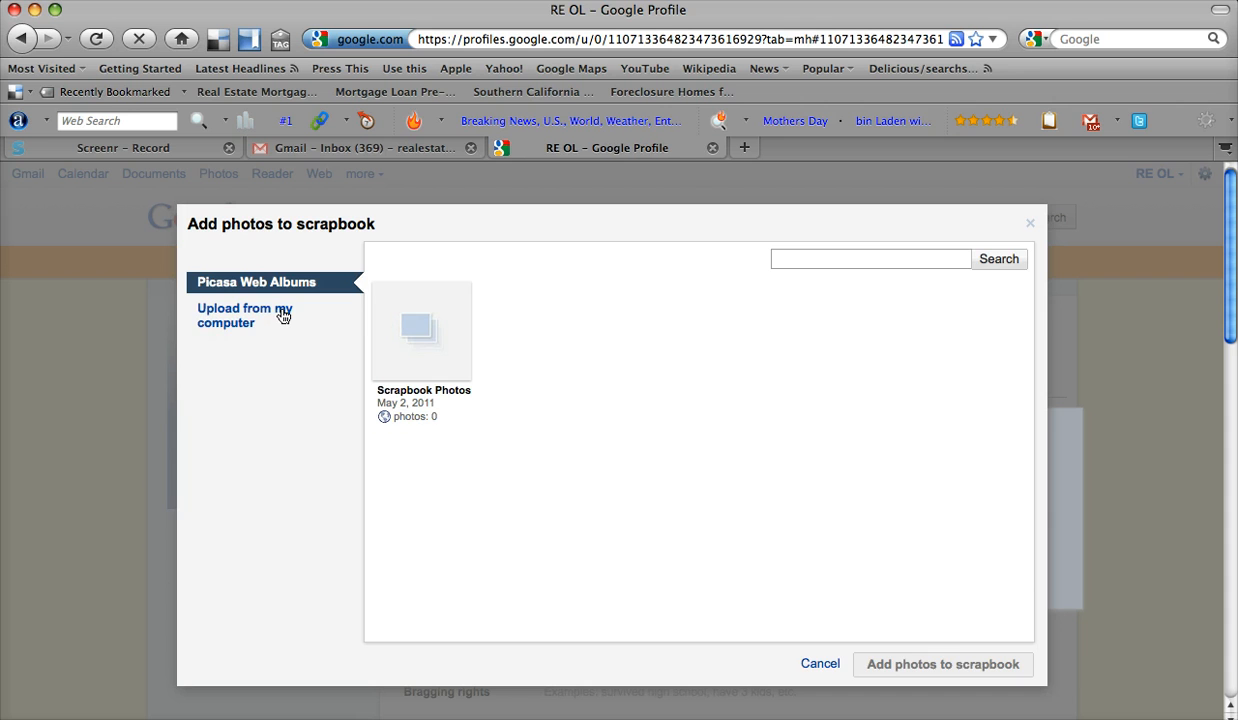
Upload icon-safety-seal.png from the computer into the profile's scrapbook
{"action": "left_click", "coordinate": [244, 315]}
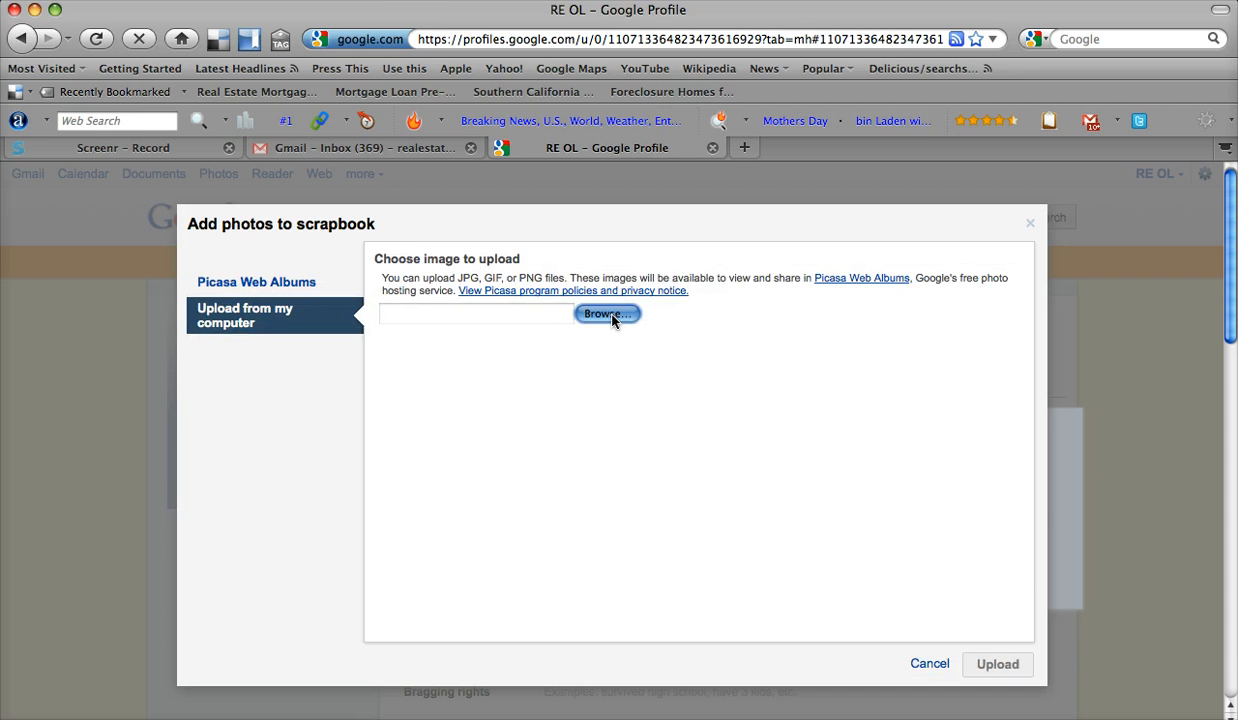
{"action": "left_click", "coordinate": [607, 314]}
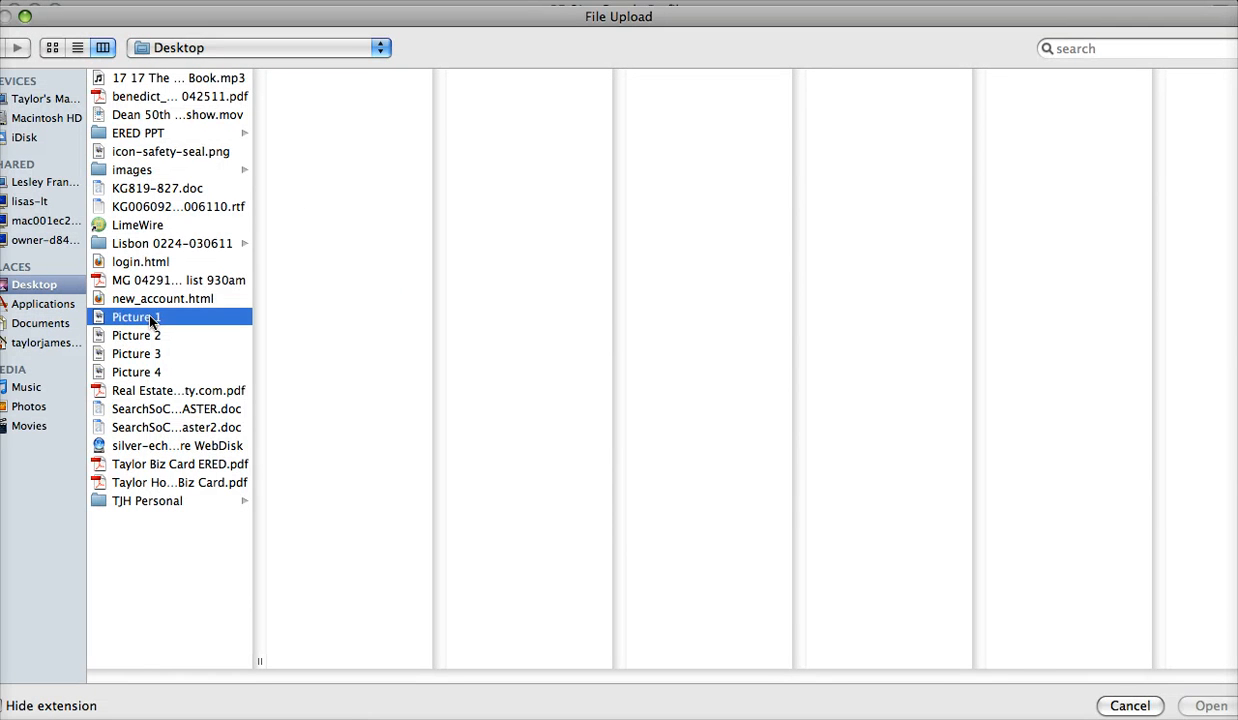
{"action": "left_click", "coordinate": [136, 317]}
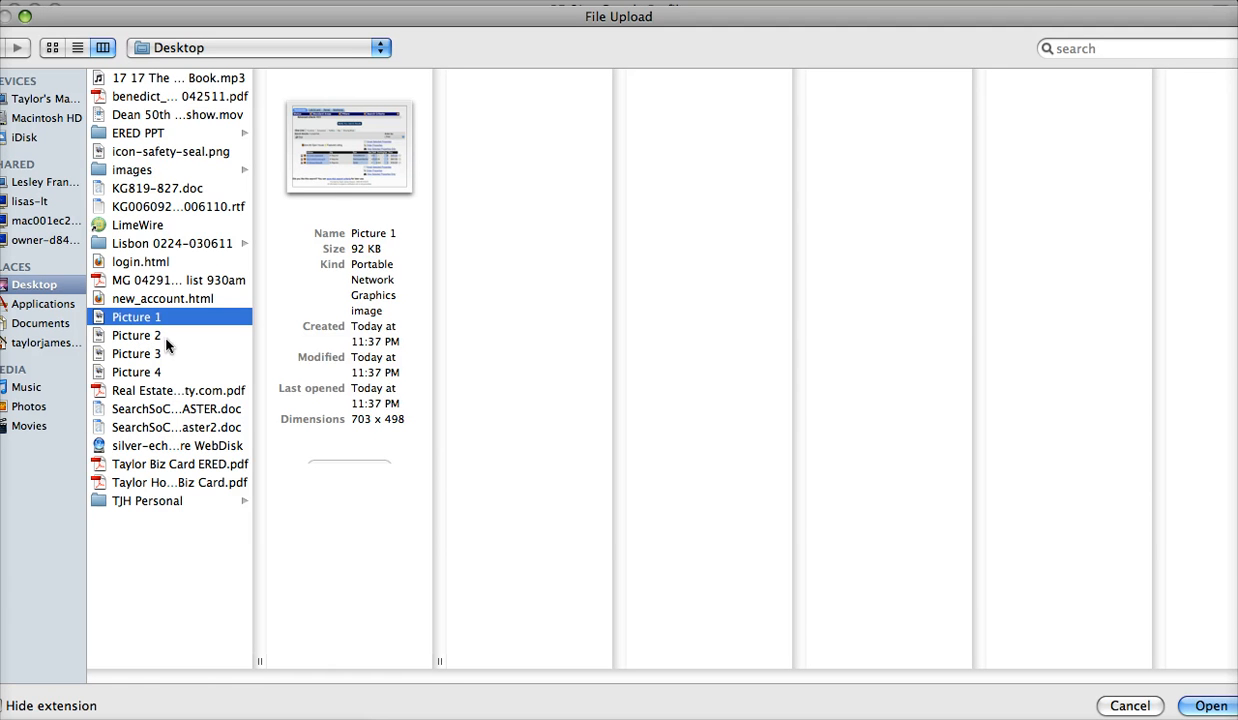
{"action": "left_click", "coordinate": [170, 151]}
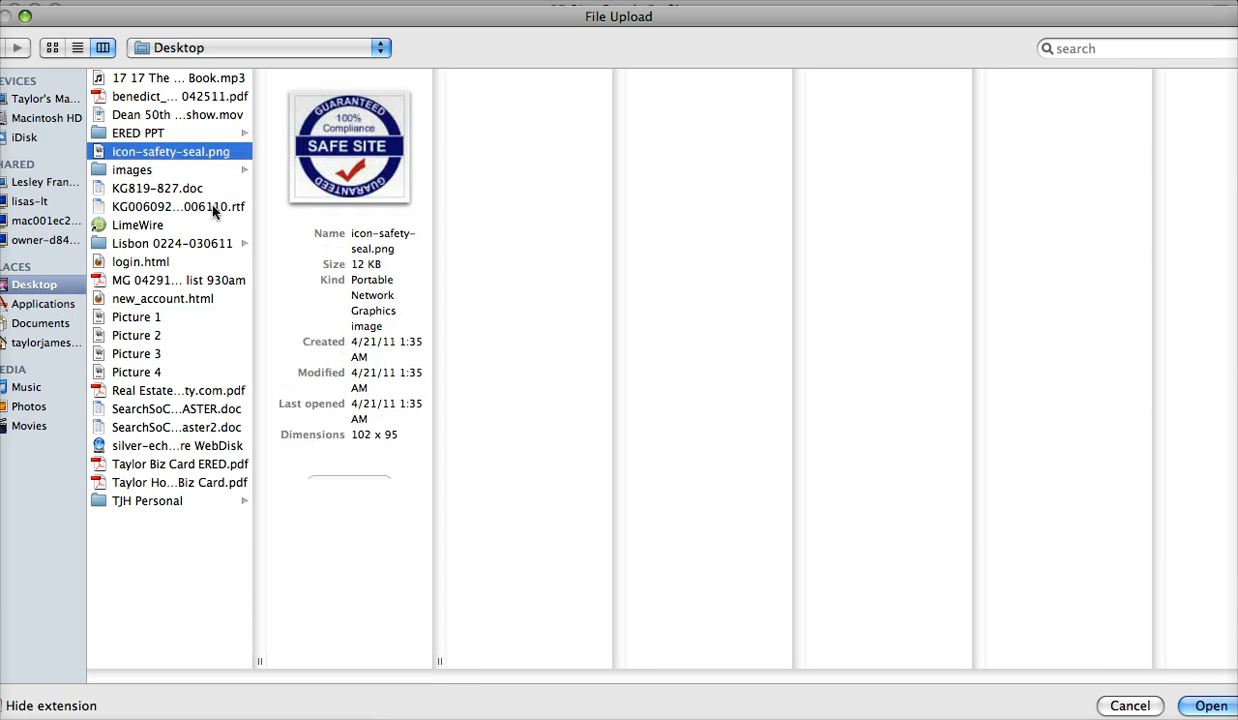
{"action": "left_click", "coordinate": [1209, 705]}
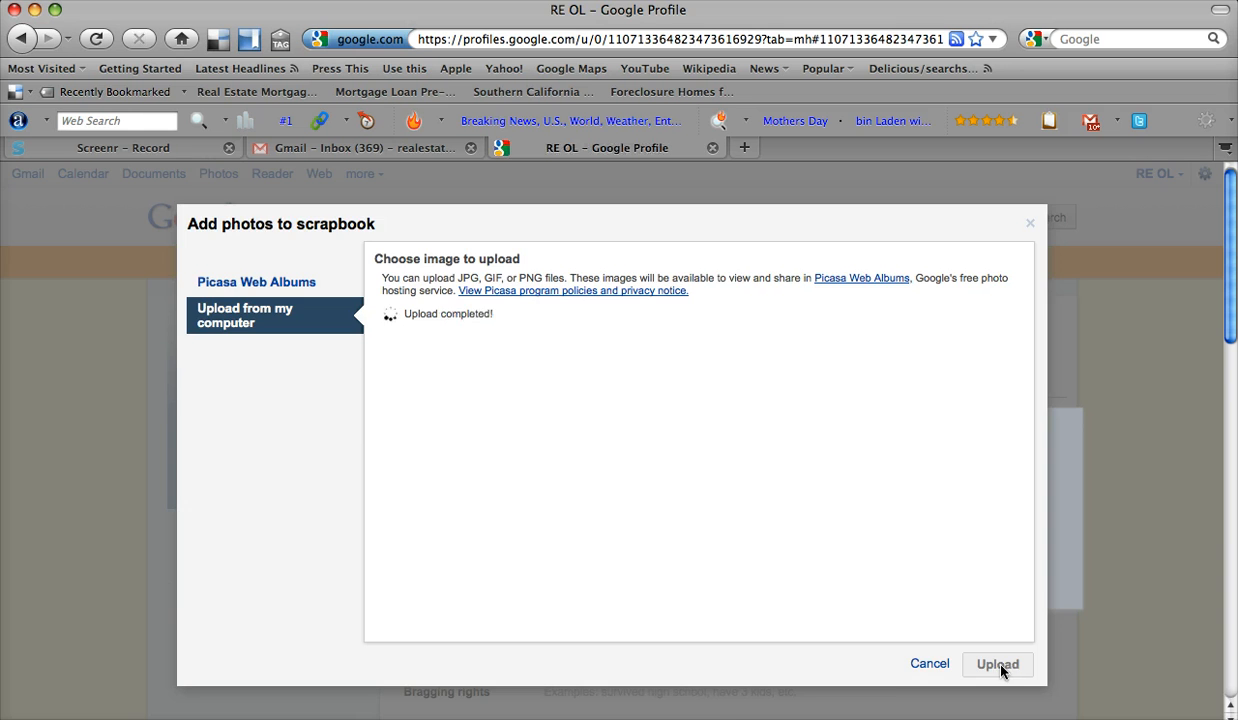
{"action": "left_click", "coordinate": [996, 664]}
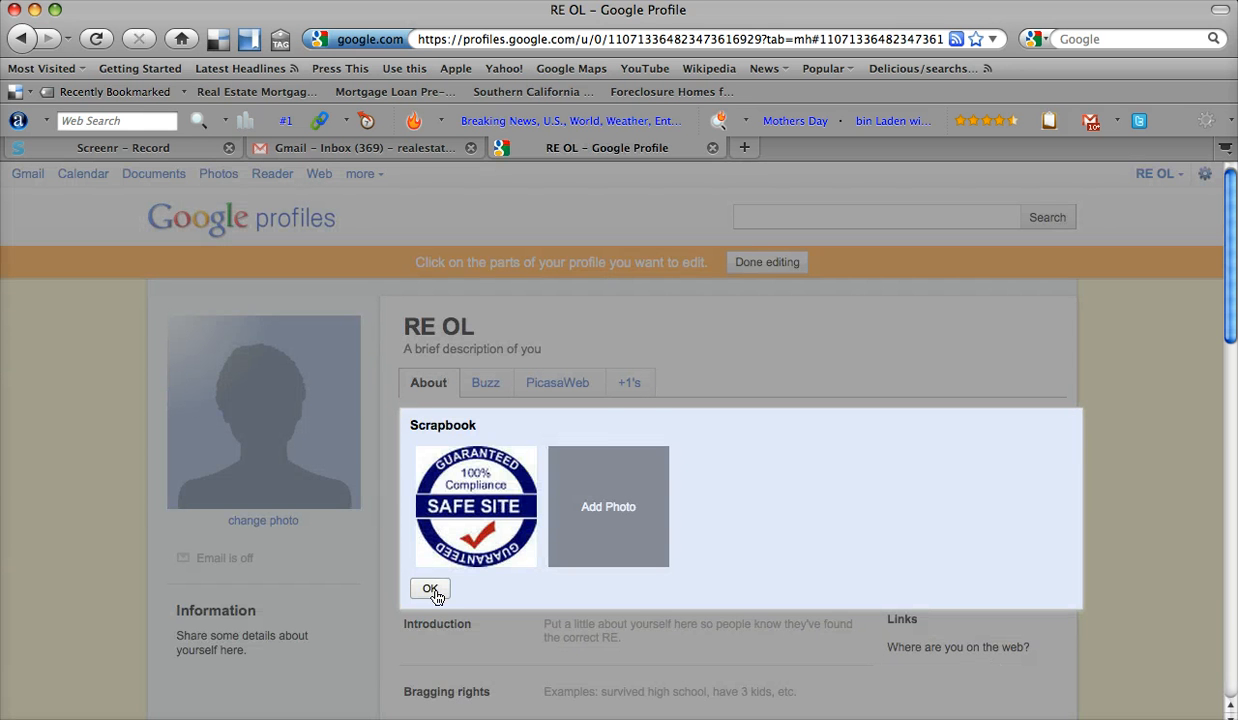
Save the scrapbook, then set the Safe Site seal image as the profile photo
{"action": "left_click", "coordinate": [430, 588]}
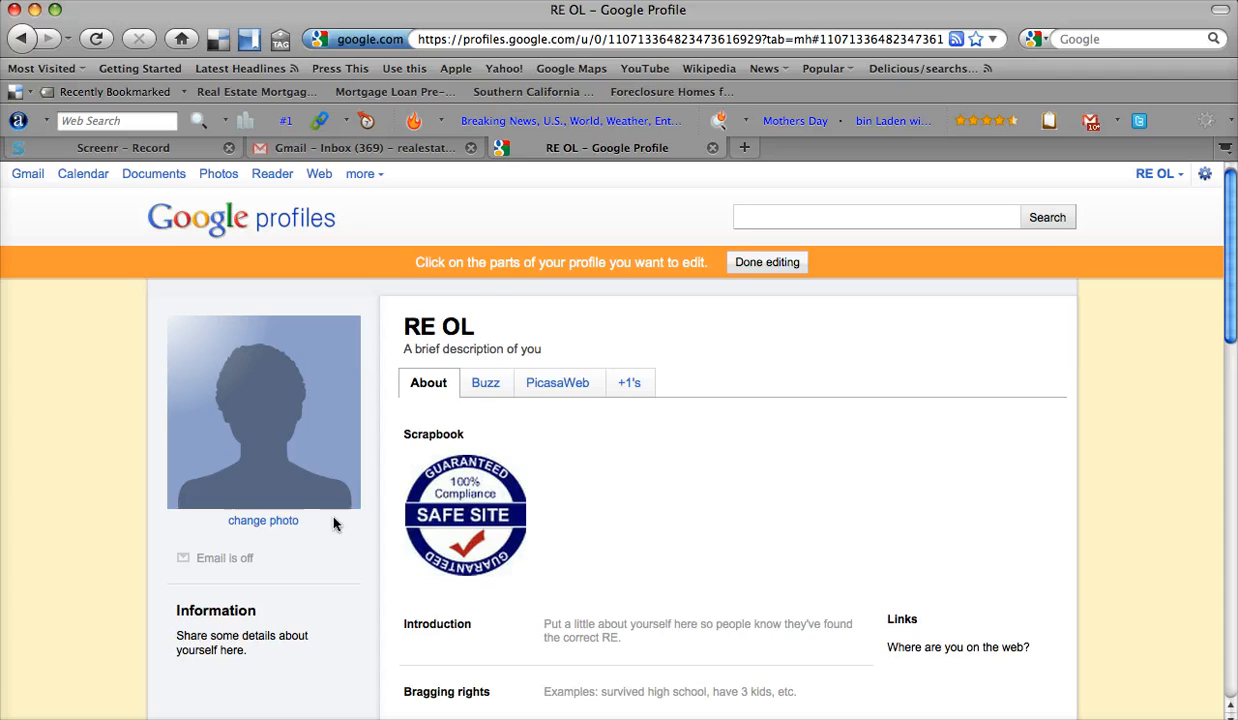
{"action": "left_click", "coordinate": [263, 520]}
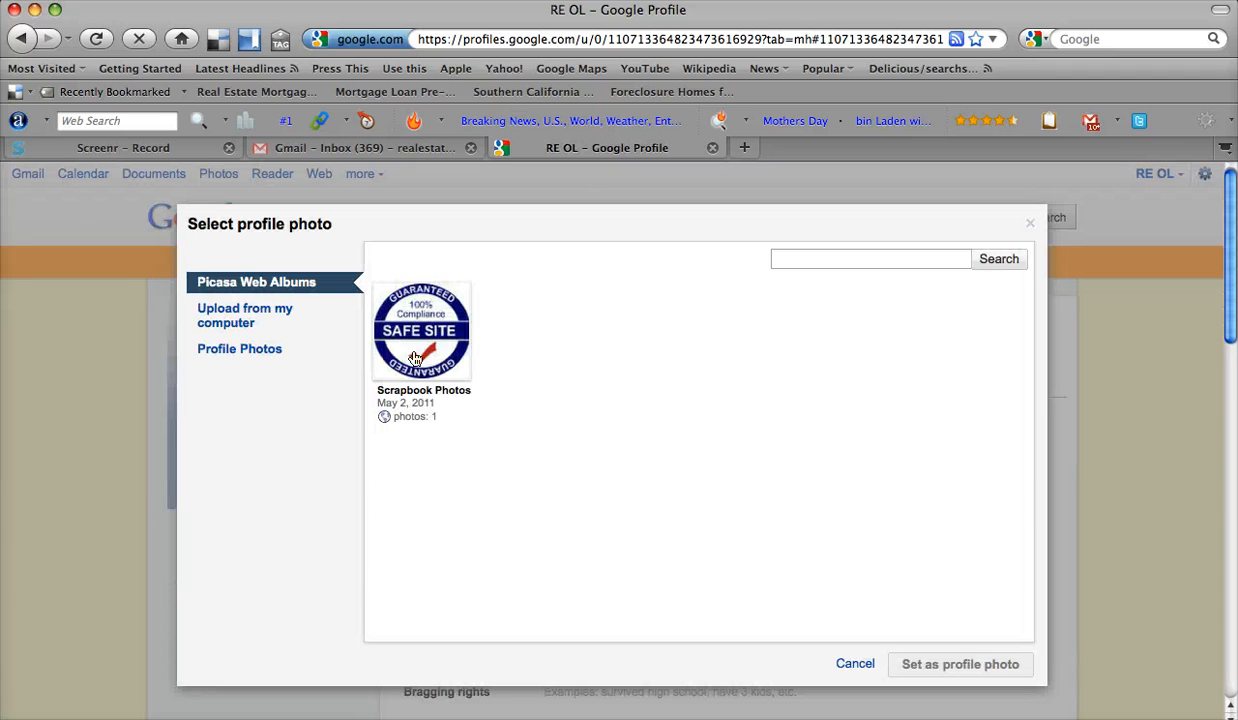
{"action": "left_click", "coordinate": [421, 330]}
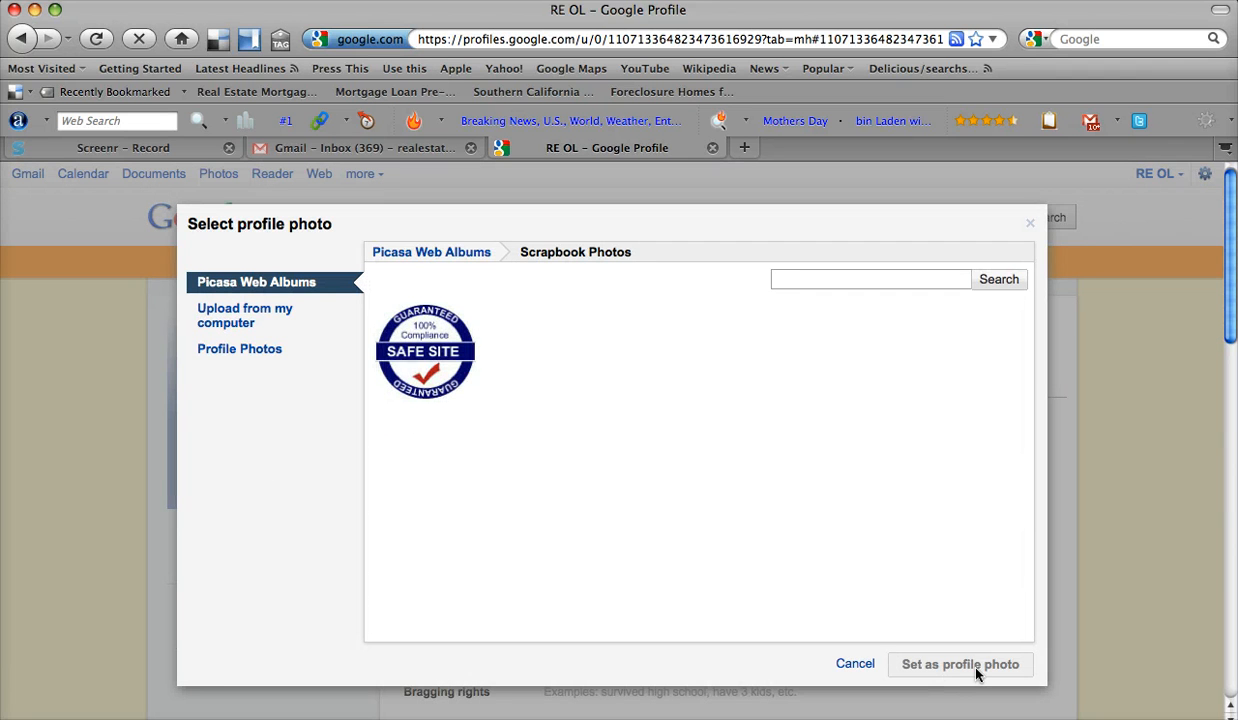
{"action": "mouse_move", "coordinate": [1008, 600]}
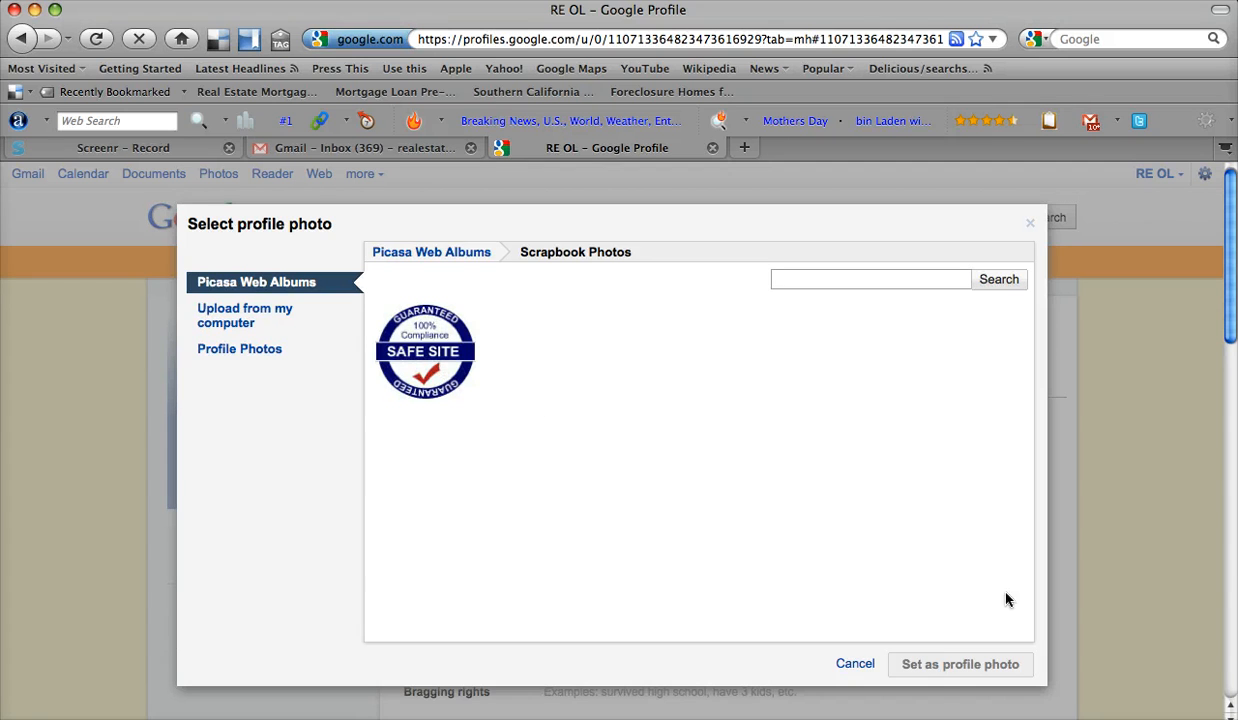
{"action": "left_click", "coordinate": [424, 350]}
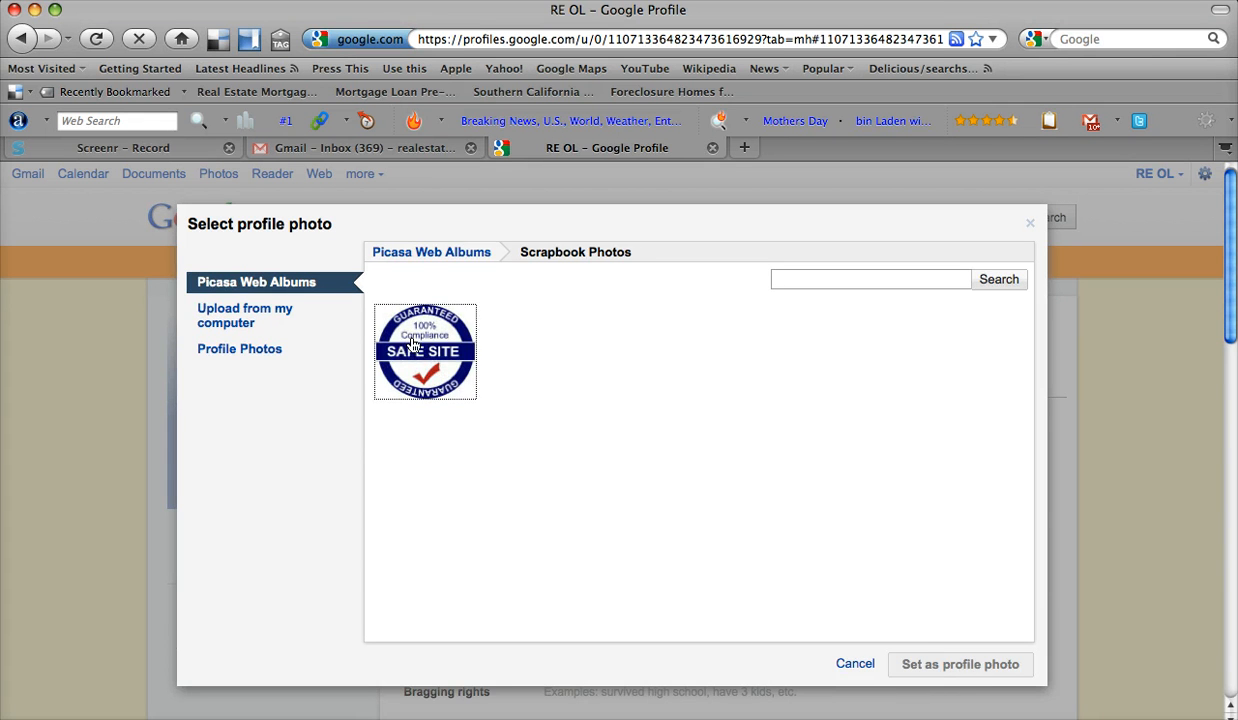
{"action": "left_click", "coordinate": [425, 350]}
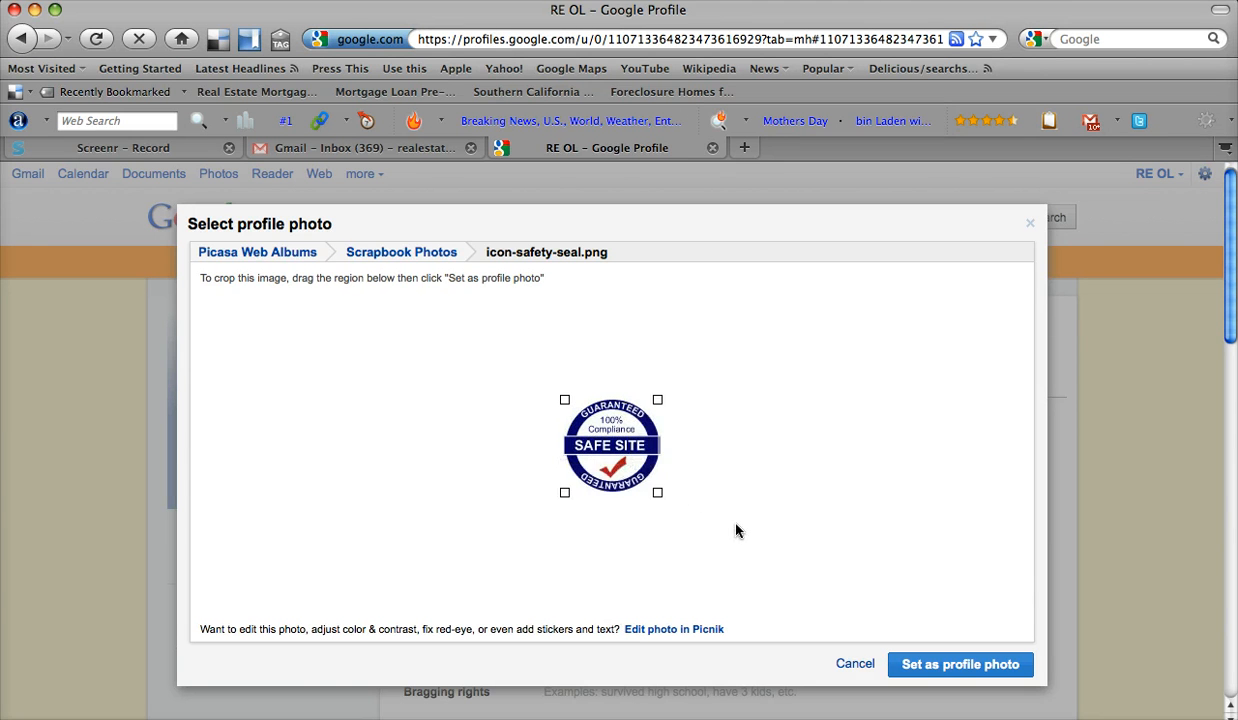
{"action": "mouse_move", "coordinate": [690, 402]}
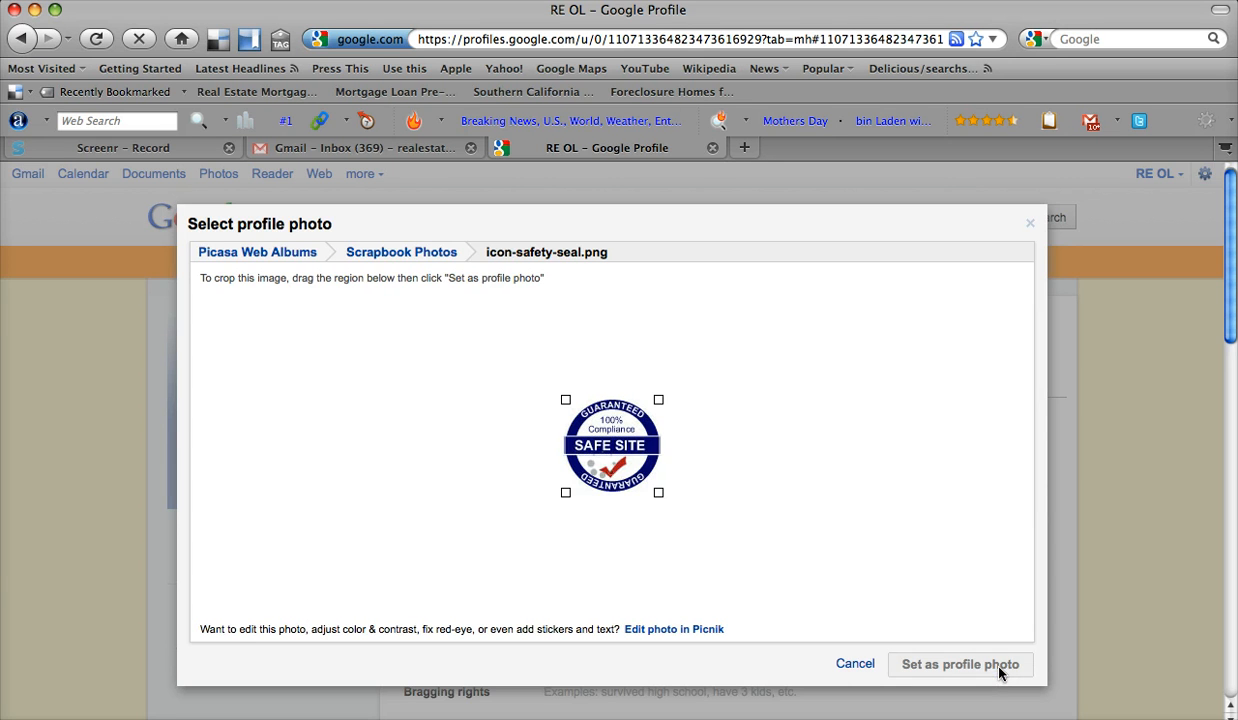
{"action": "left_click", "coordinate": [959, 664]}
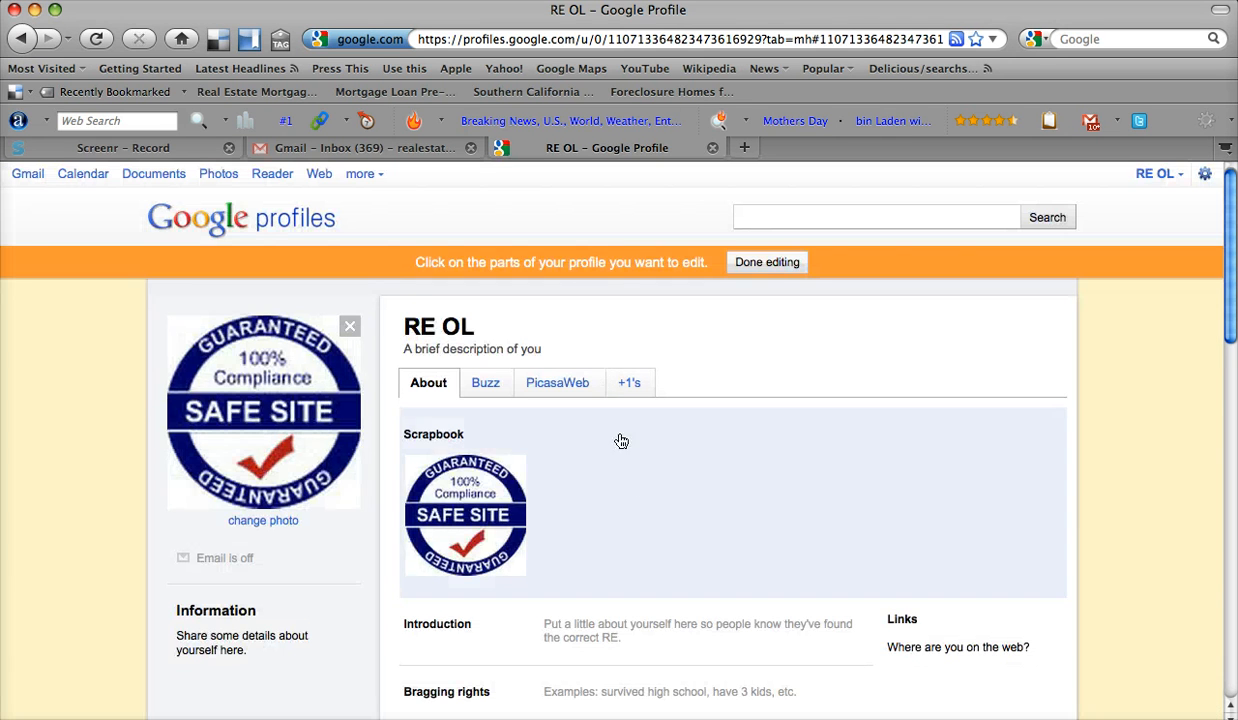
{"action": "scroll", "scroll_direction": "down", "scroll_amount": 3}
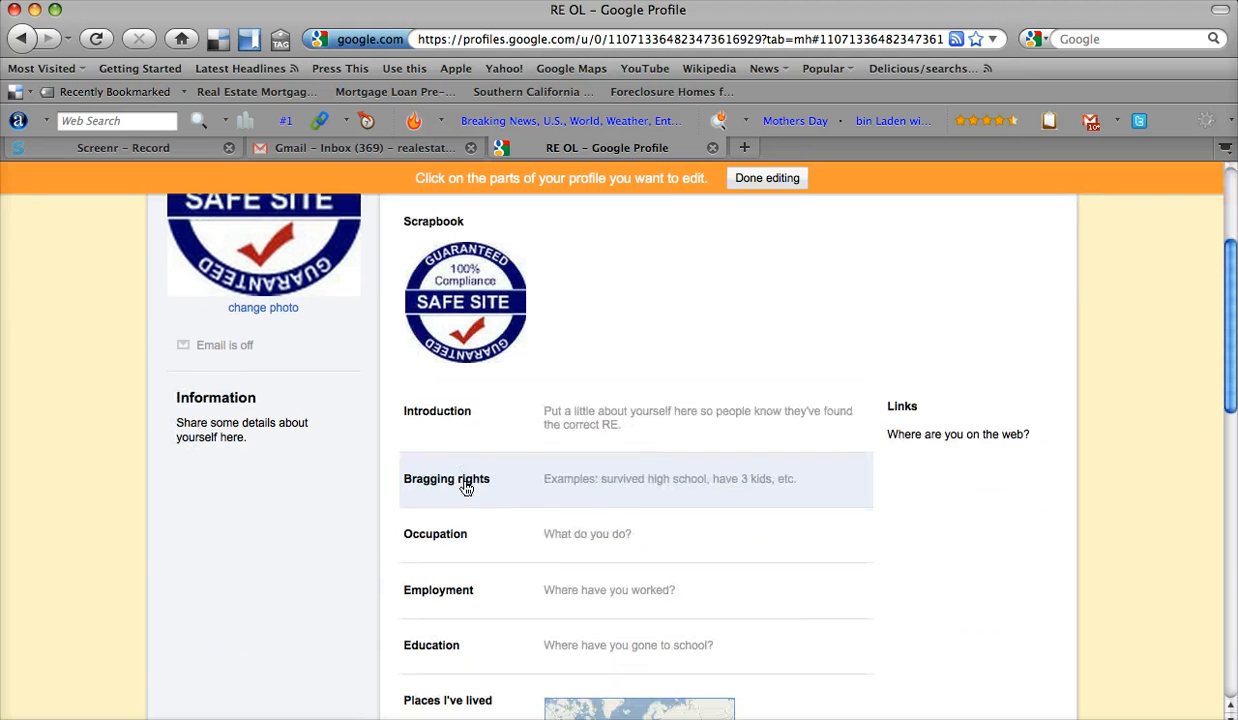
{"action": "mouse_move", "coordinate": [955, 564]}
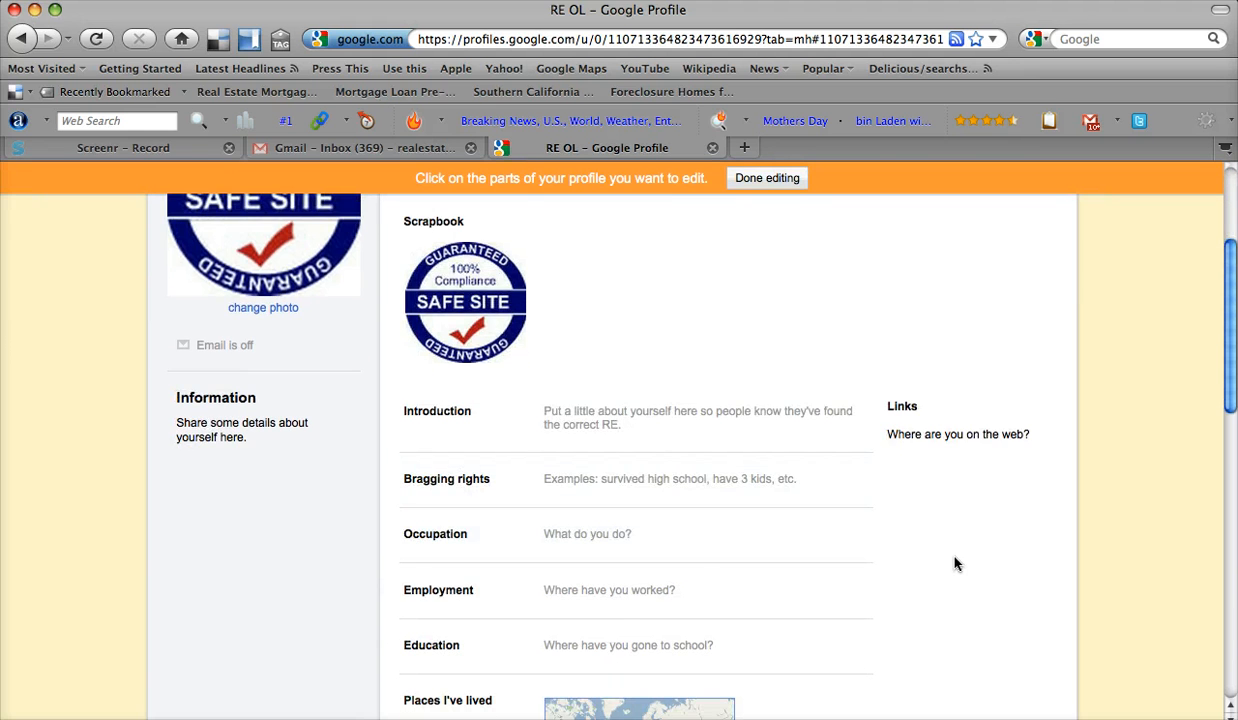
{"action": "scroll", "scroll_direction": "down", "scroll_amount": 3}
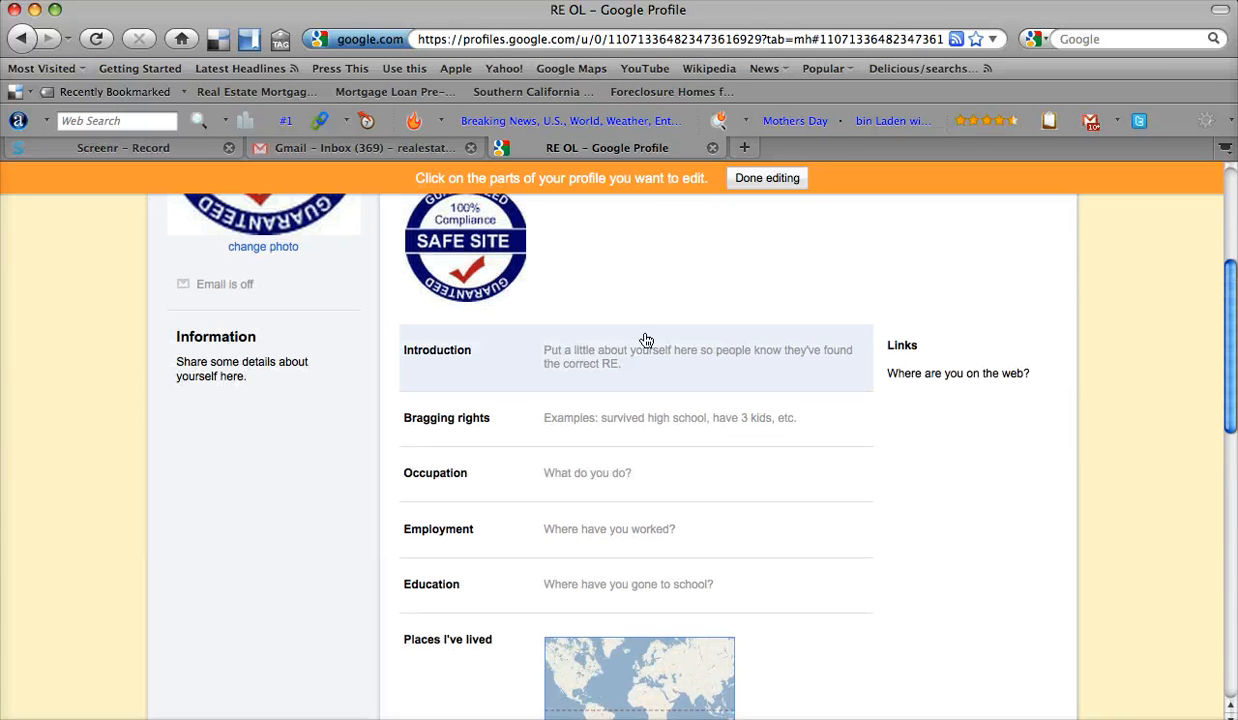
{"action": "mouse_move", "coordinate": [630, 366]}
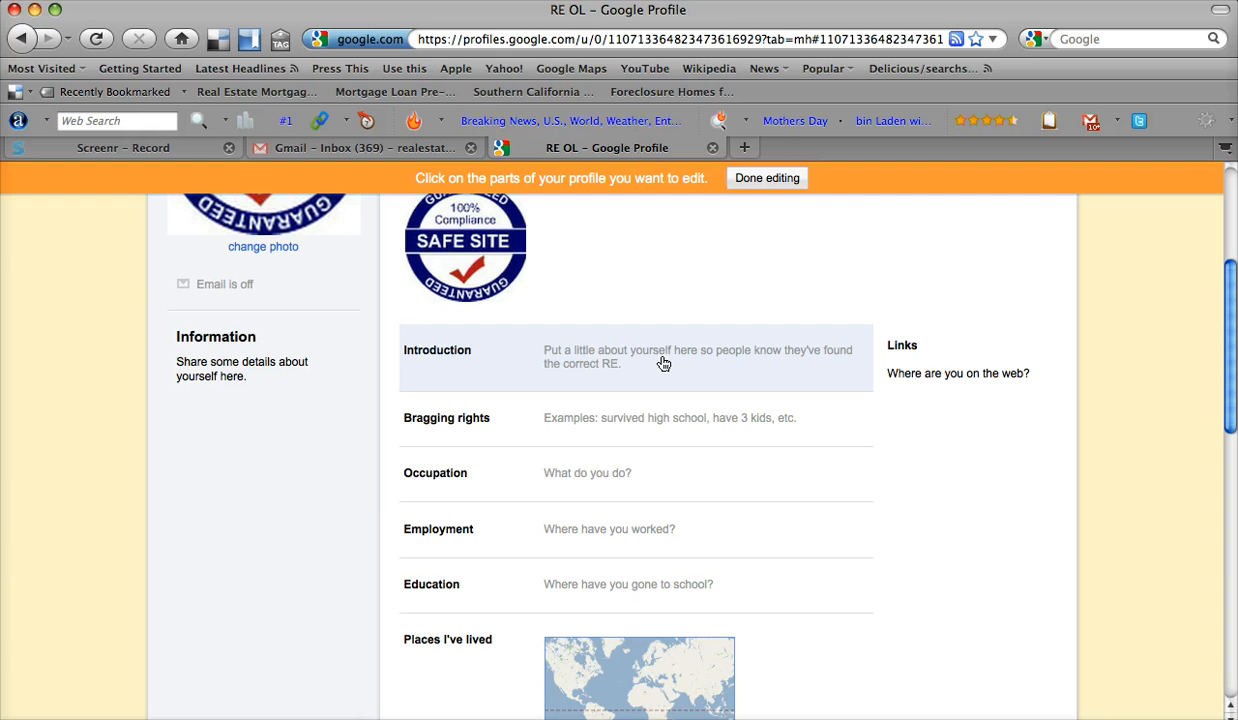
{"action": "mouse_move", "coordinate": [656, 444]}
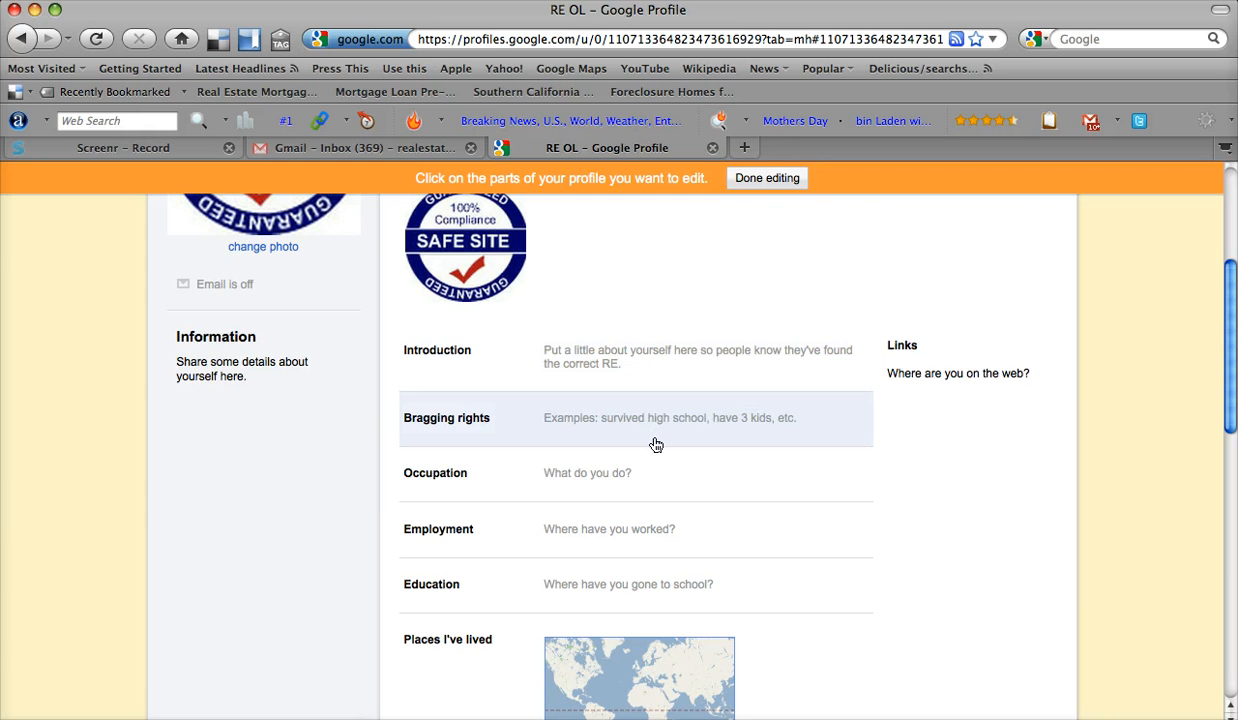
{"action": "mouse_move", "coordinate": [664, 469]}
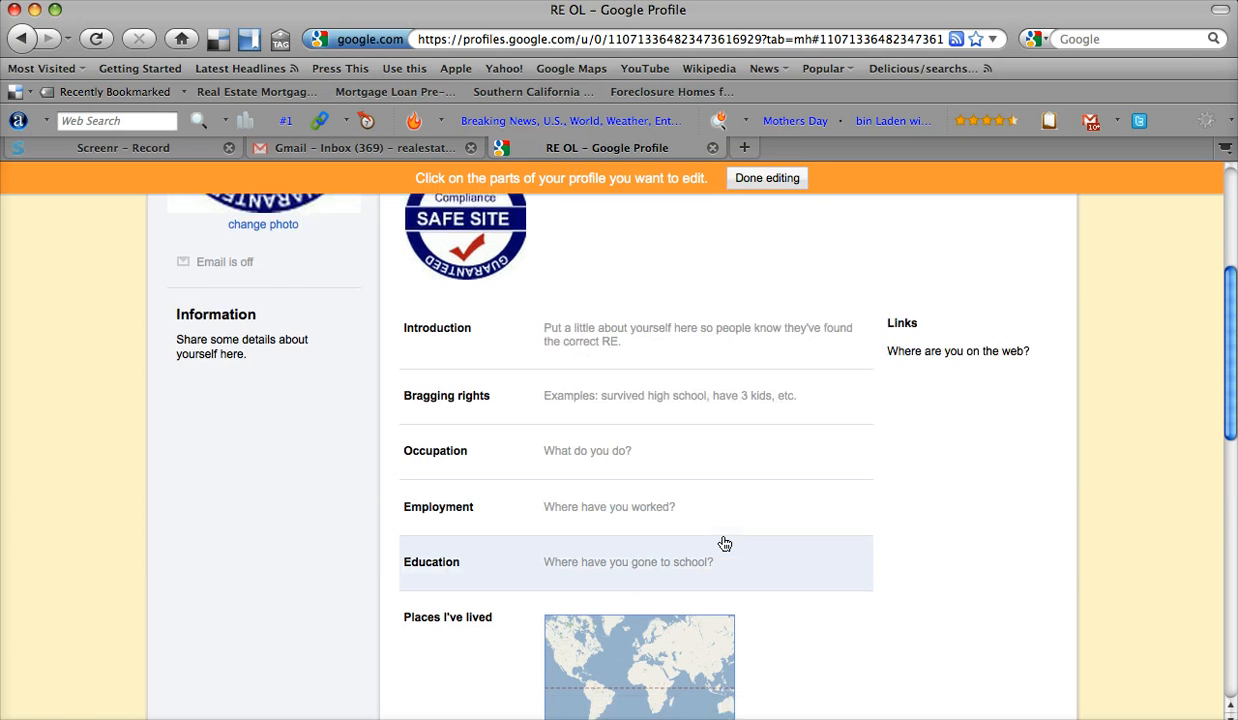
{"action": "scroll", "scroll_direction": "down", "scroll_amount": 3}
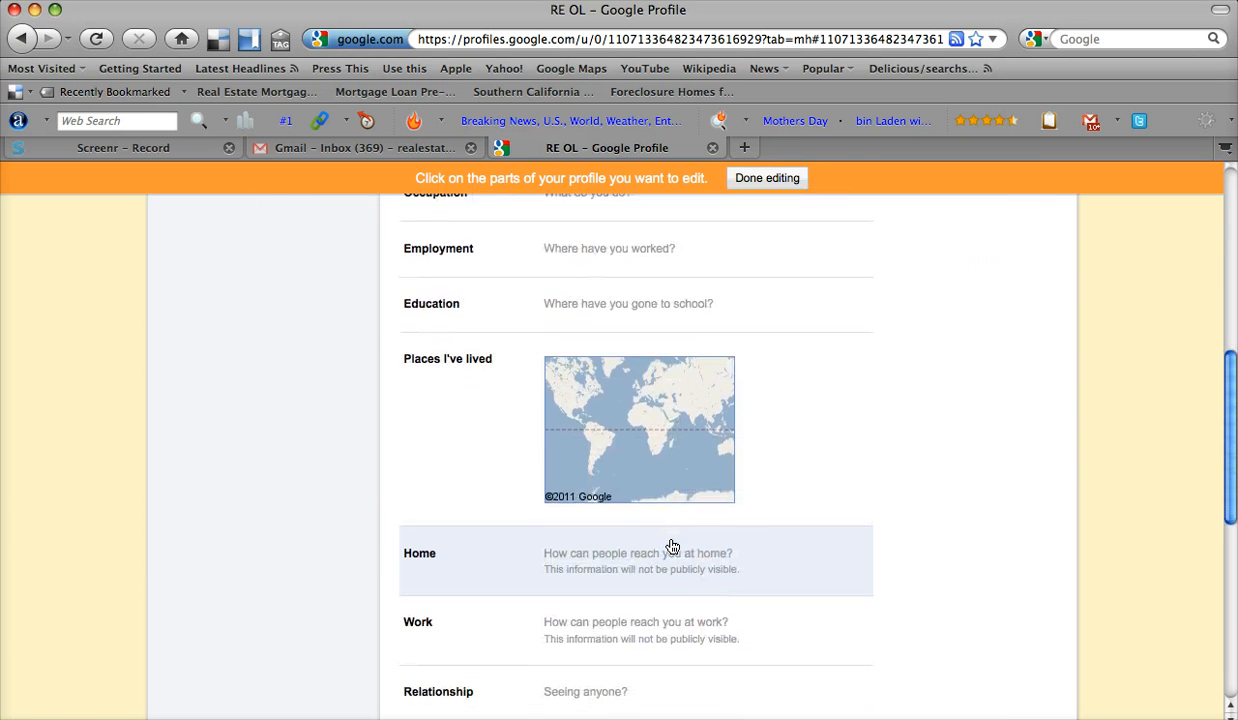
{"action": "scroll", "scroll_direction": "down", "scroll_amount": 3}
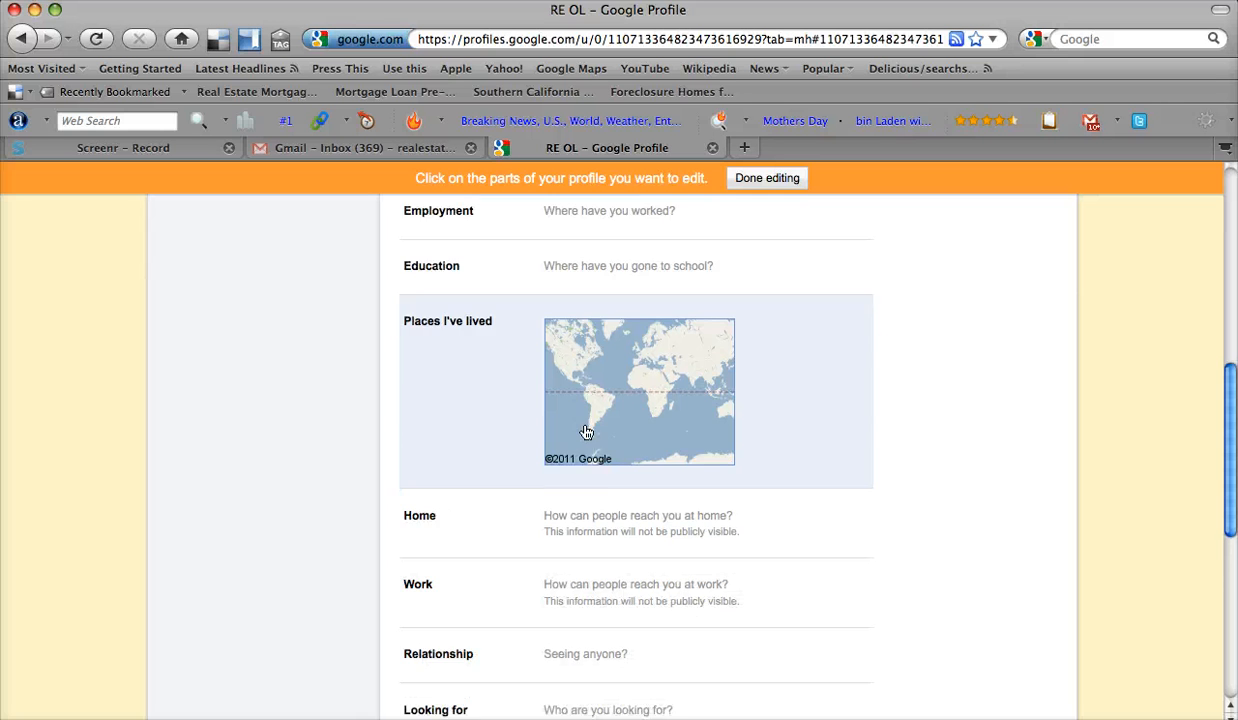
{"action": "scroll", "scroll_direction": "down", "scroll_amount": 3}
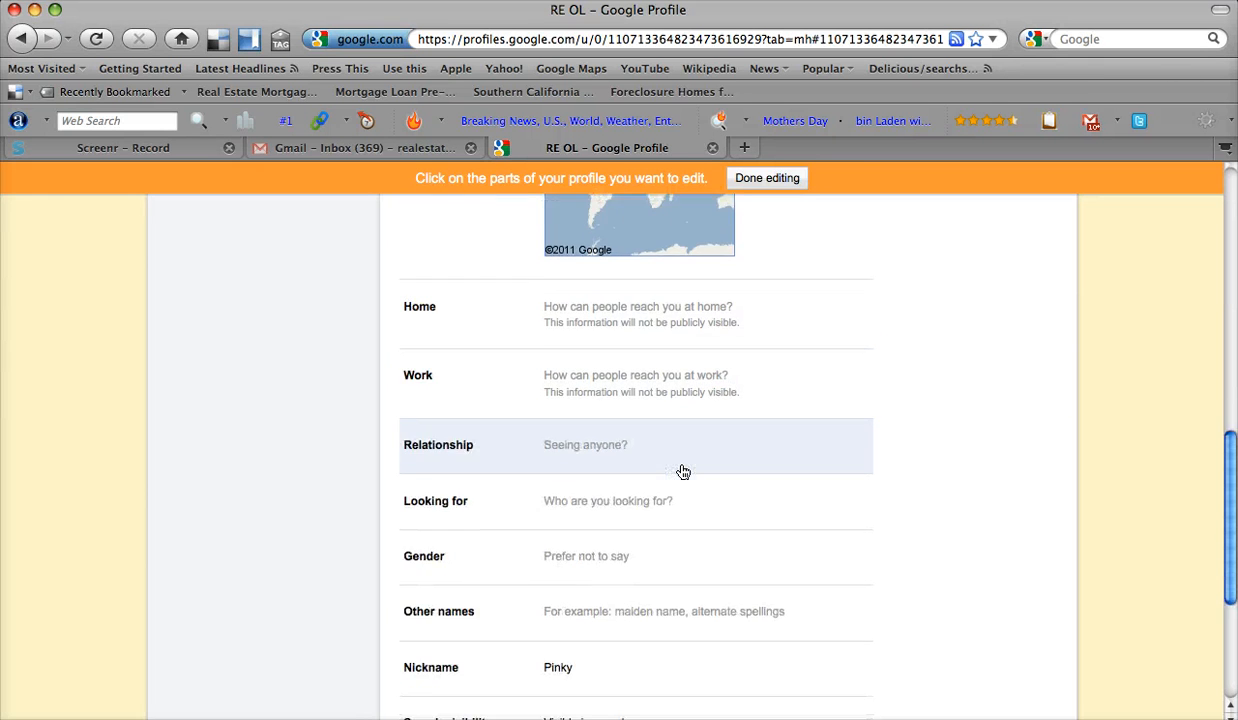
{"action": "scroll", "scroll_direction": "down", "scroll_amount": 3}
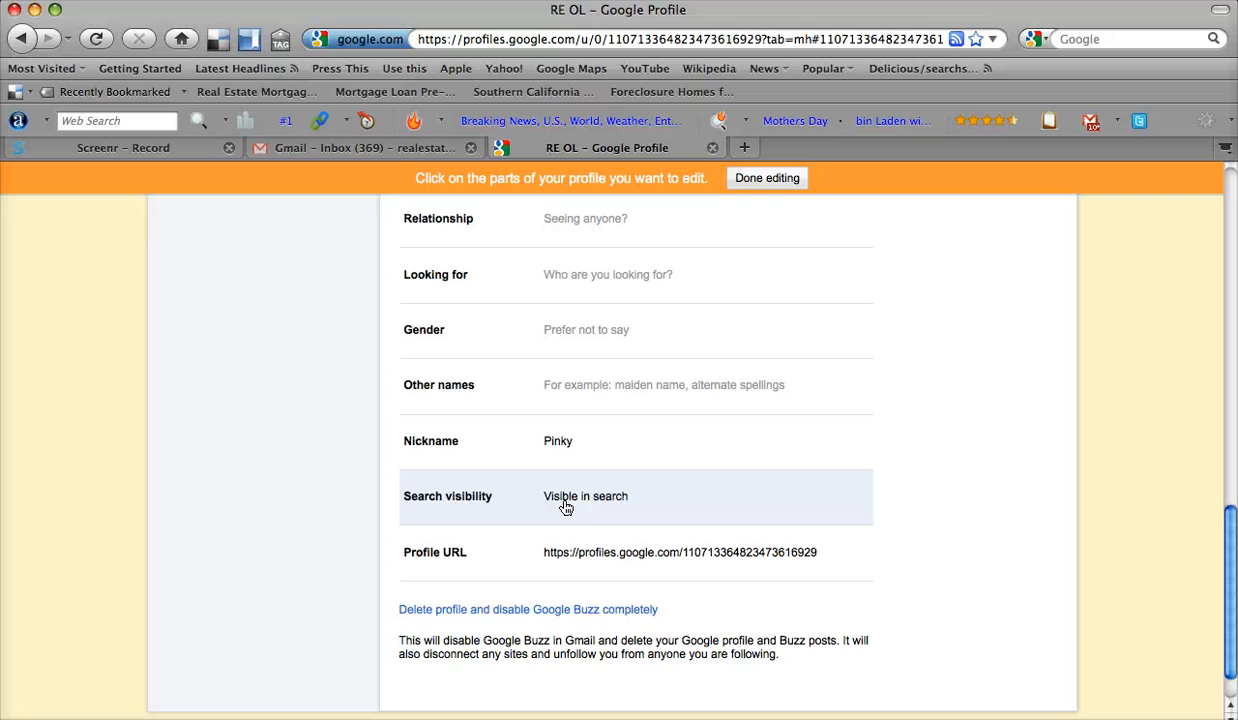
{"action": "scroll", "scroll_direction": "down", "scroll_amount": 3}
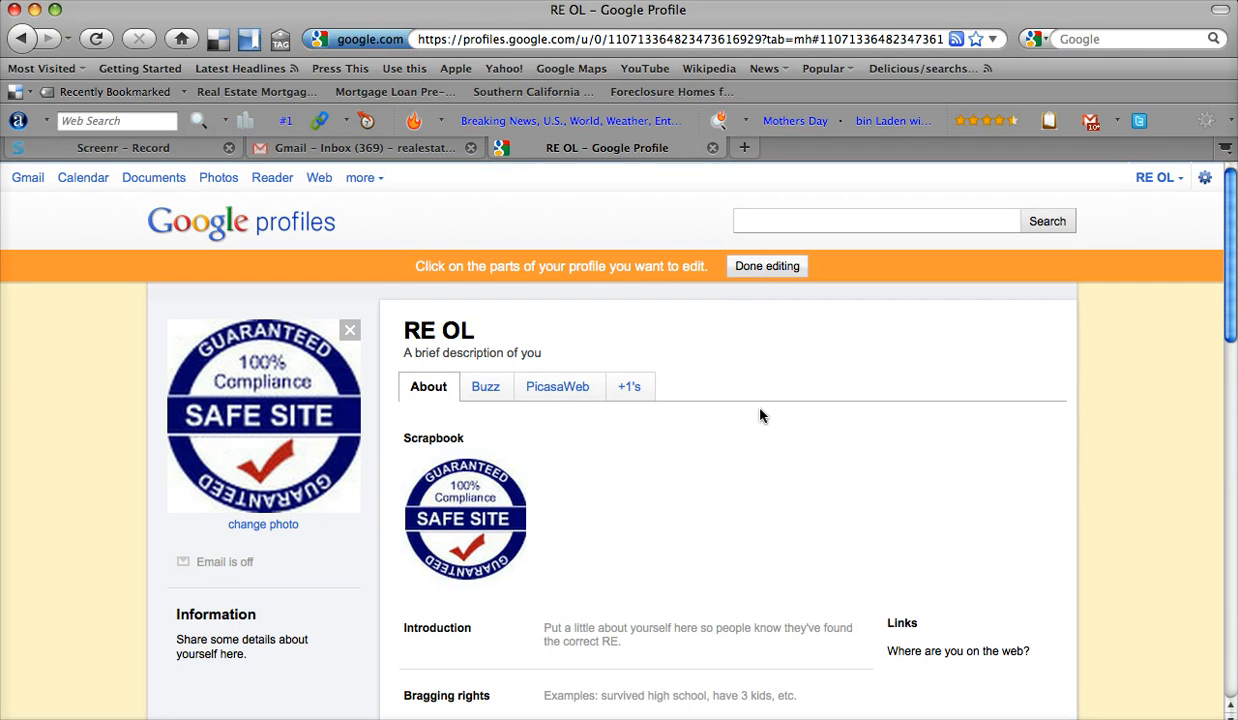
Finish editing the profile and go to the Google Account settings page
{"action": "left_click", "coordinate": [766, 265]}
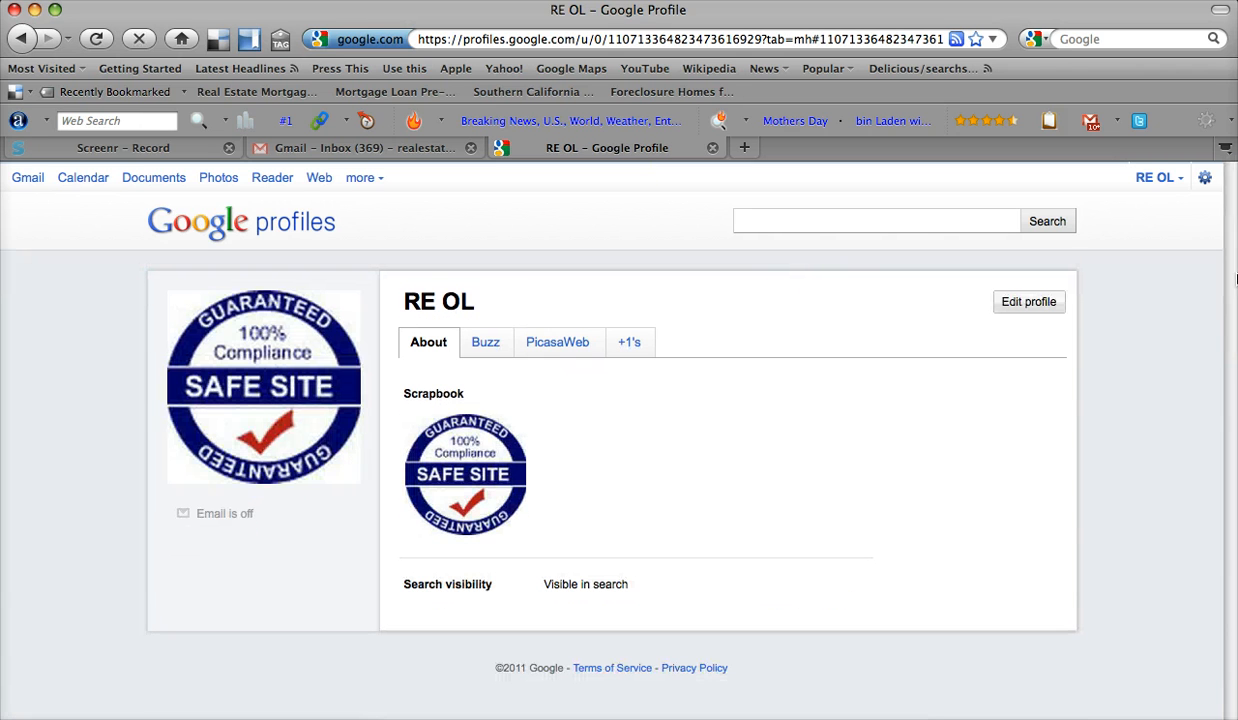
{"action": "left_click", "coordinate": [1157, 177]}
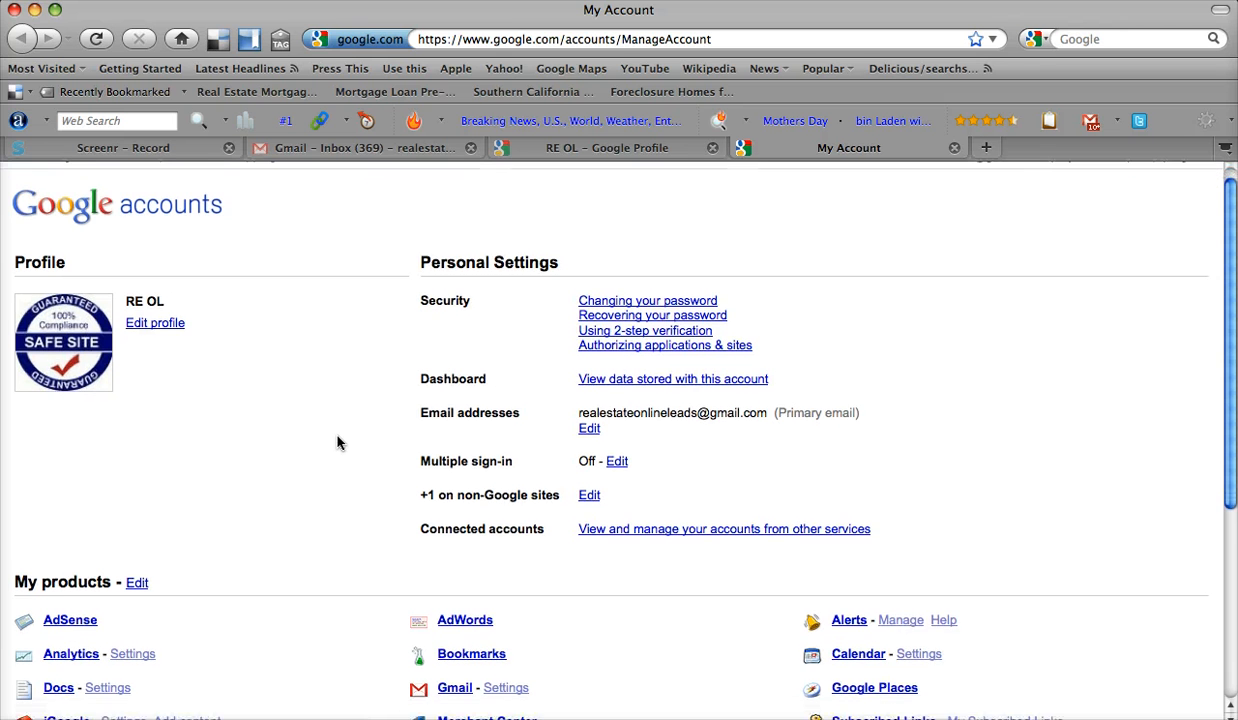
Scroll through the My products list and open iGoogle
{"action": "scroll", "scroll_direction": "down", "scroll_amount": 3}
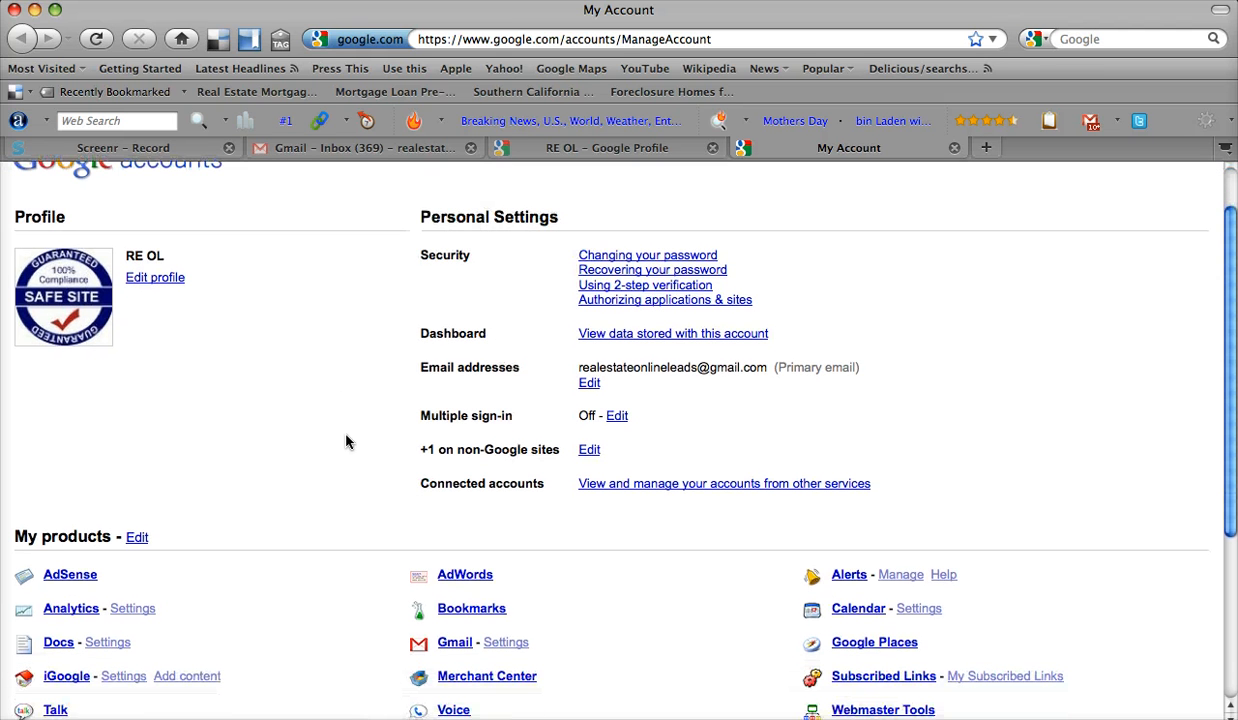
{"action": "mouse_move", "coordinate": [388, 345]}
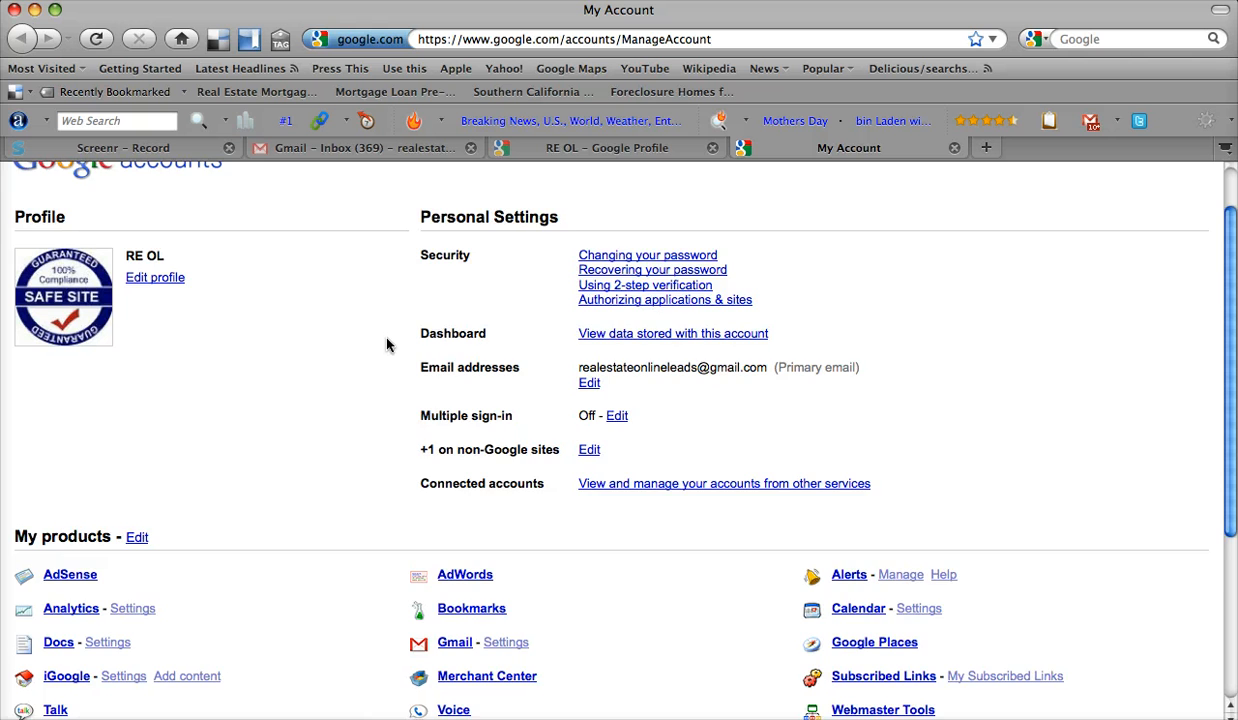
{"action": "scroll", "scroll_direction": "down", "scroll_amount": 3}
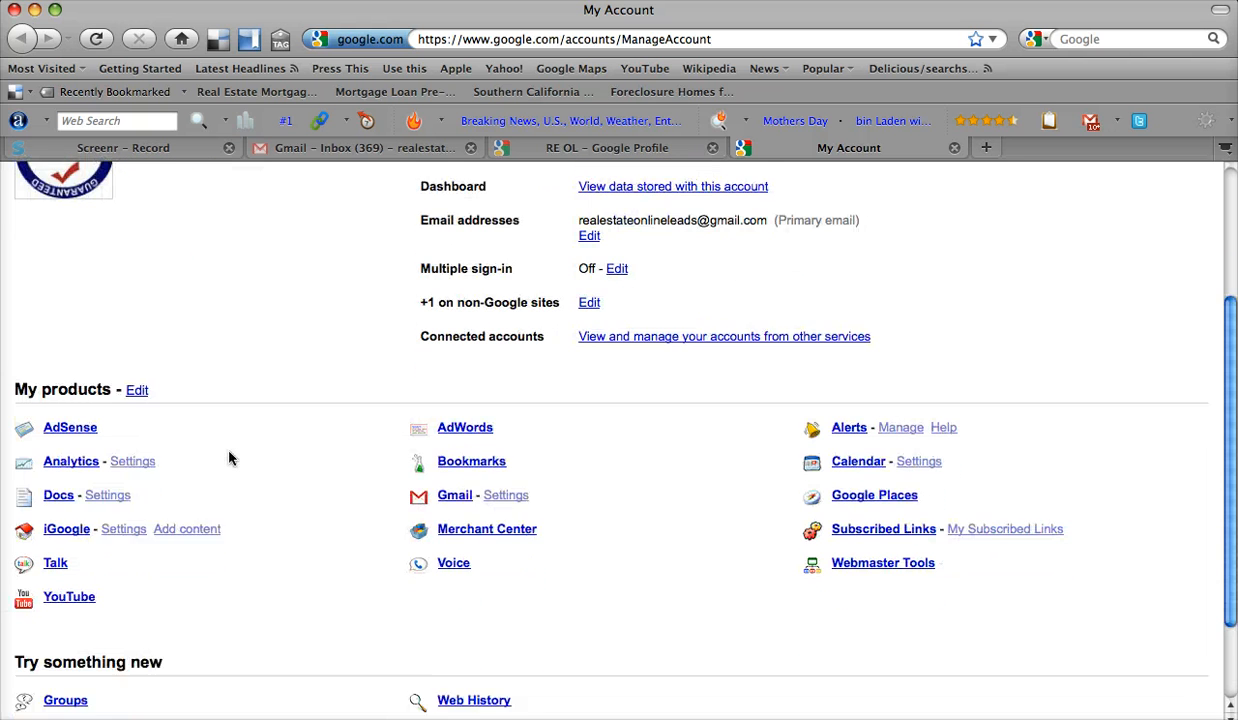
{"action": "scroll", "scroll_direction": "down", "scroll_amount": 3}
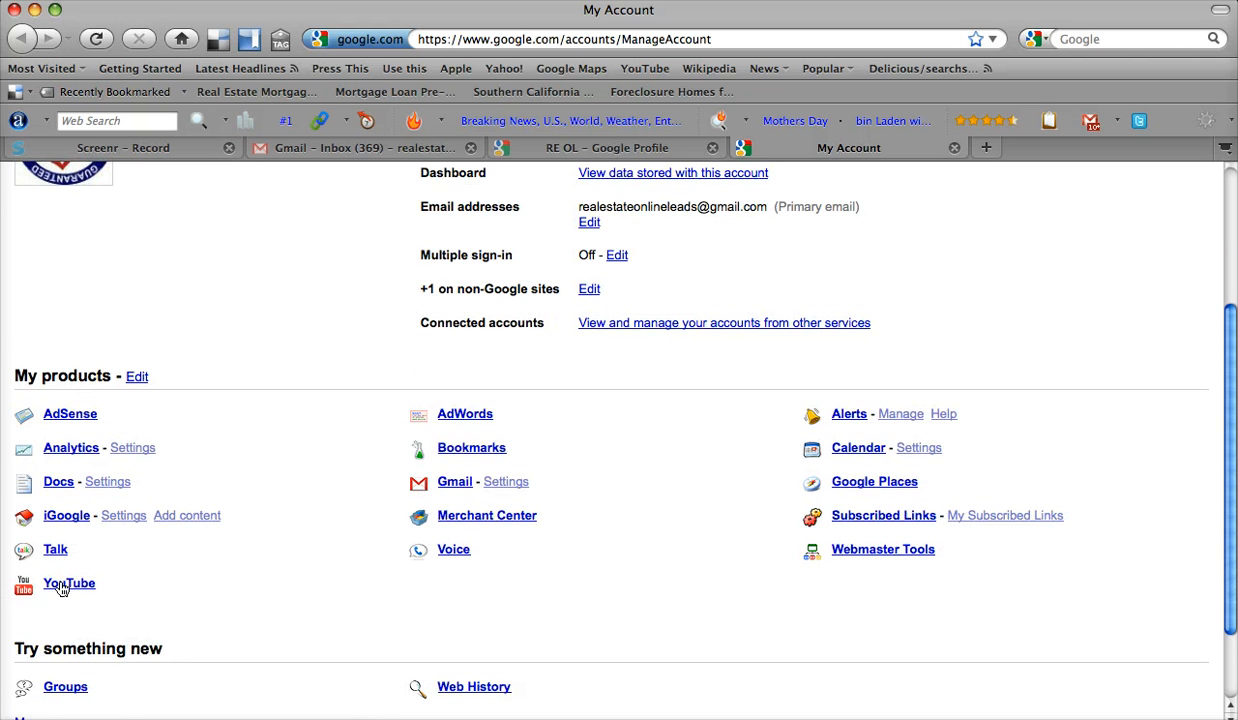
{"action": "mouse_move", "coordinate": [70, 413]}
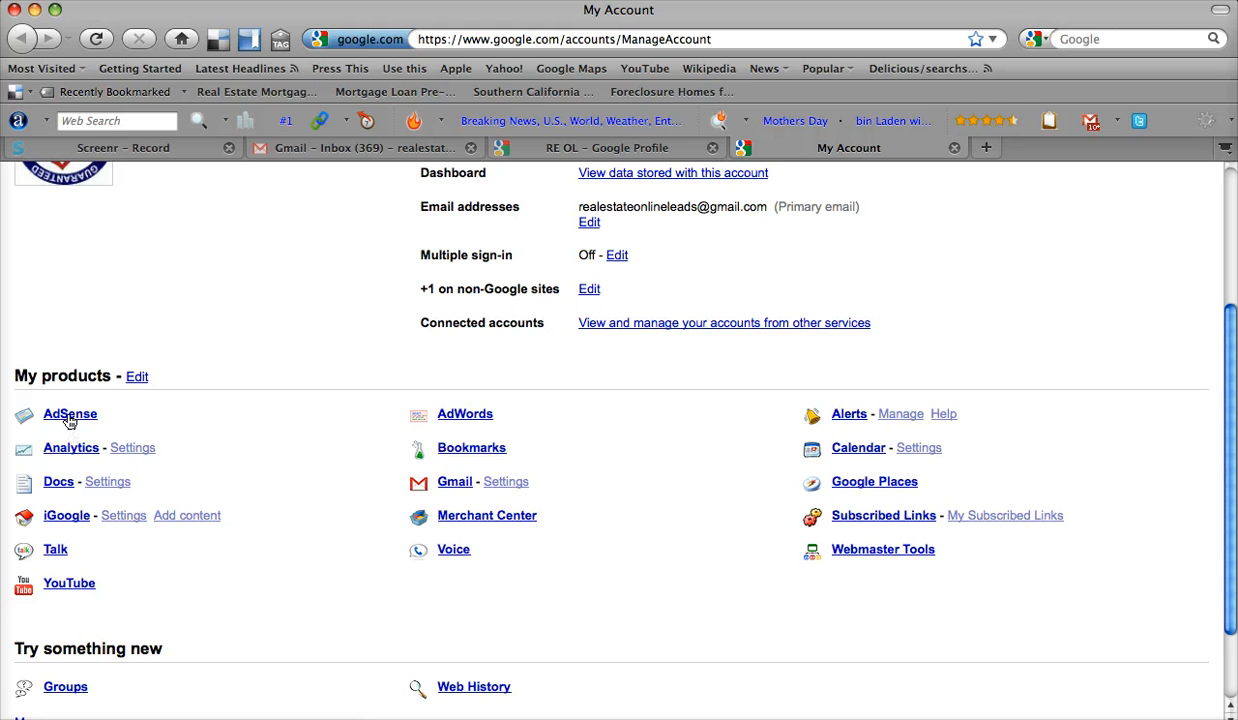
{"action": "mouse_move", "coordinate": [480, 415]}
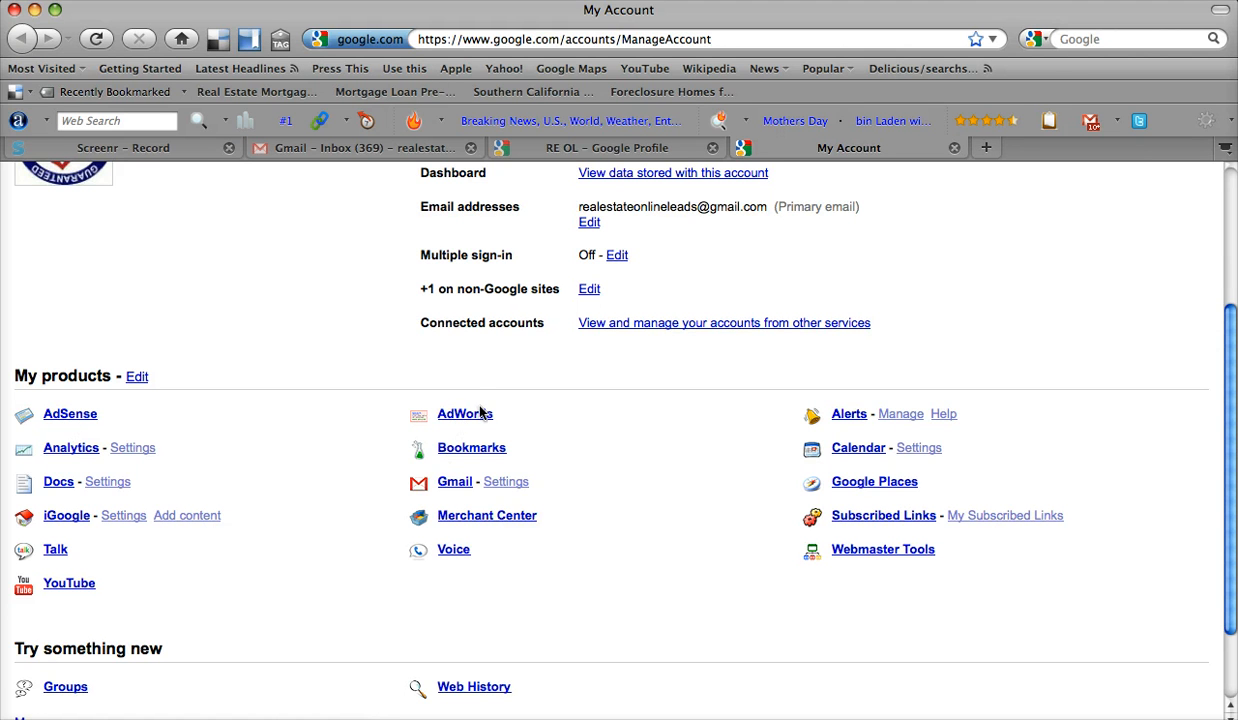
{"action": "mouse_move", "coordinate": [196, 425]}
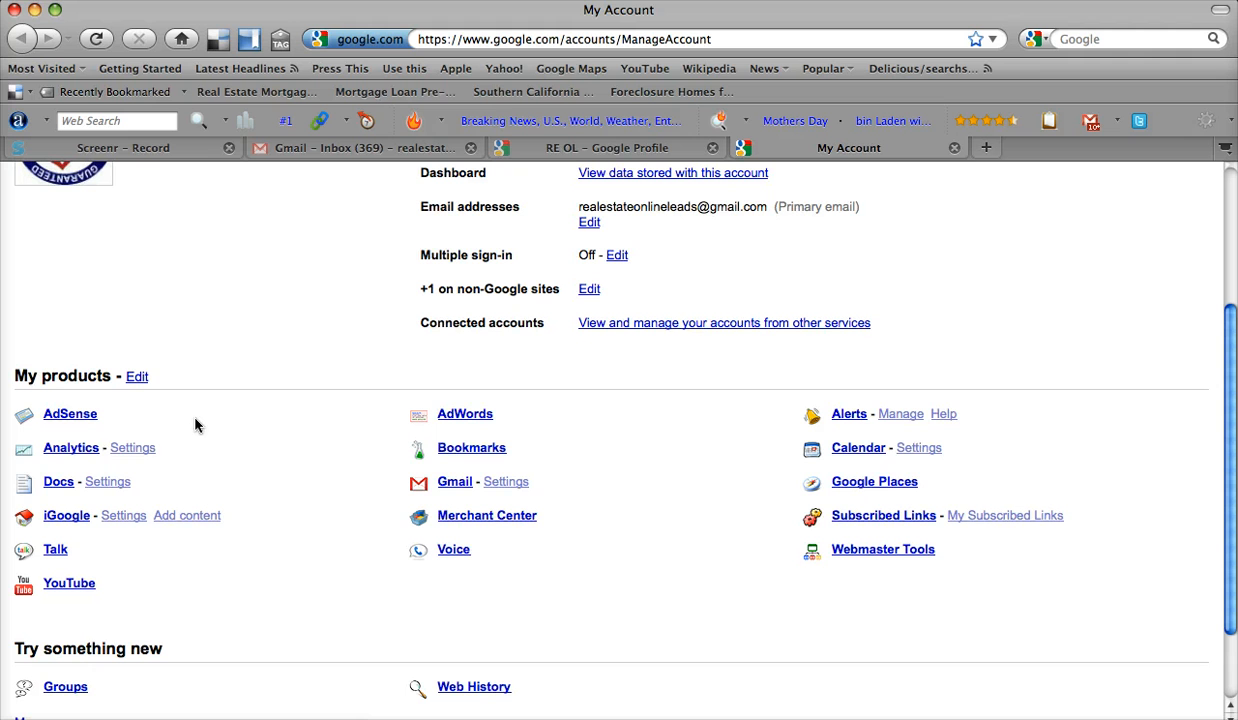
{"action": "mouse_move", "coordinate": [75, 456]}
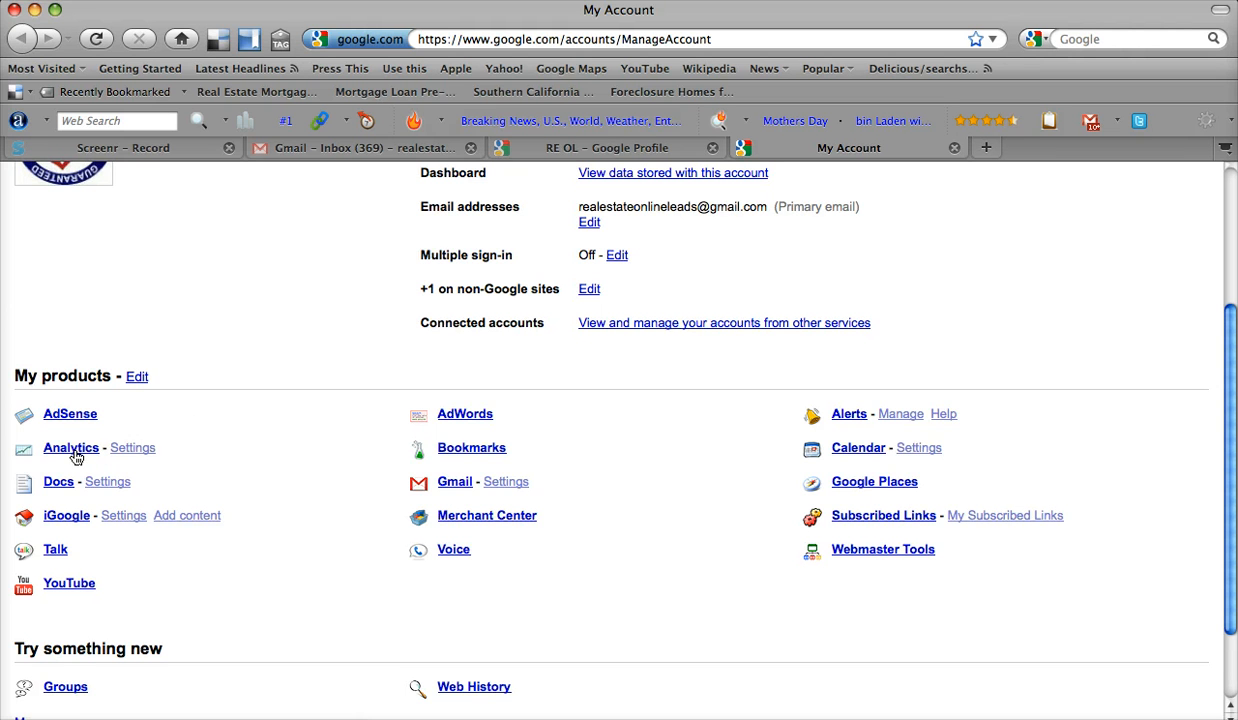
{"action": "mouse_move", "coordinate": [77, 477]}
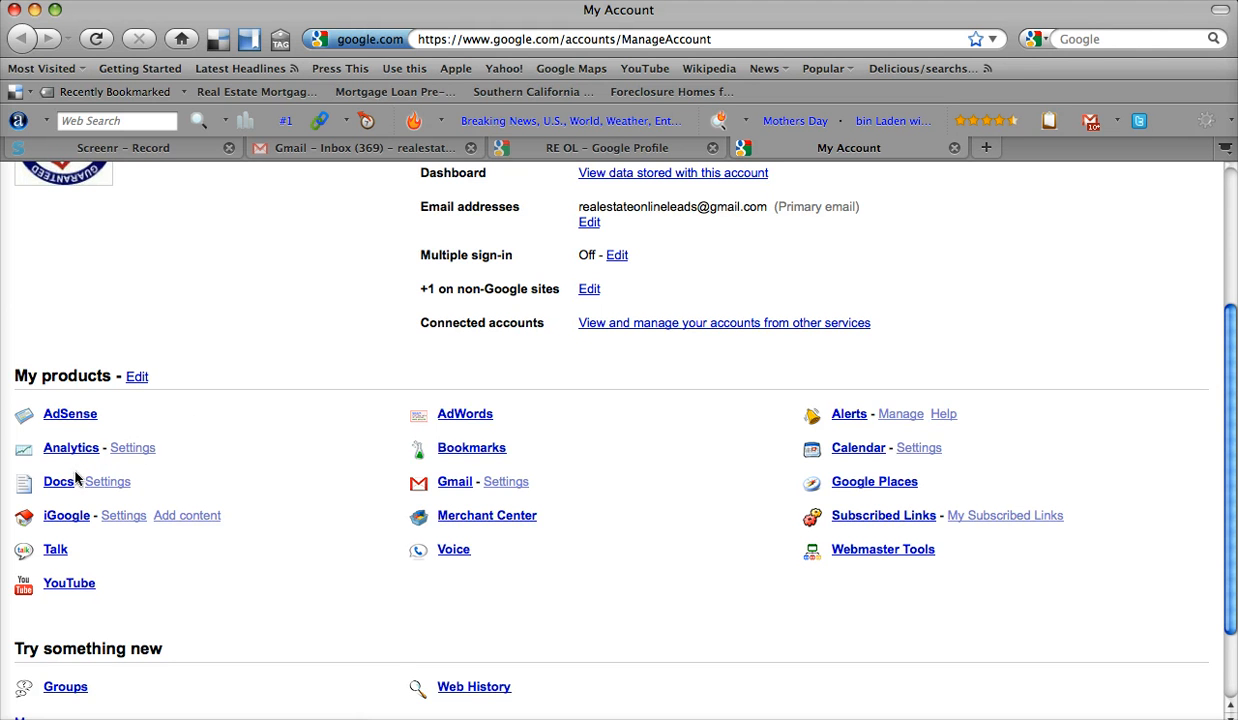
{"action": "mouse_move", "coordinate": [454, 487]}
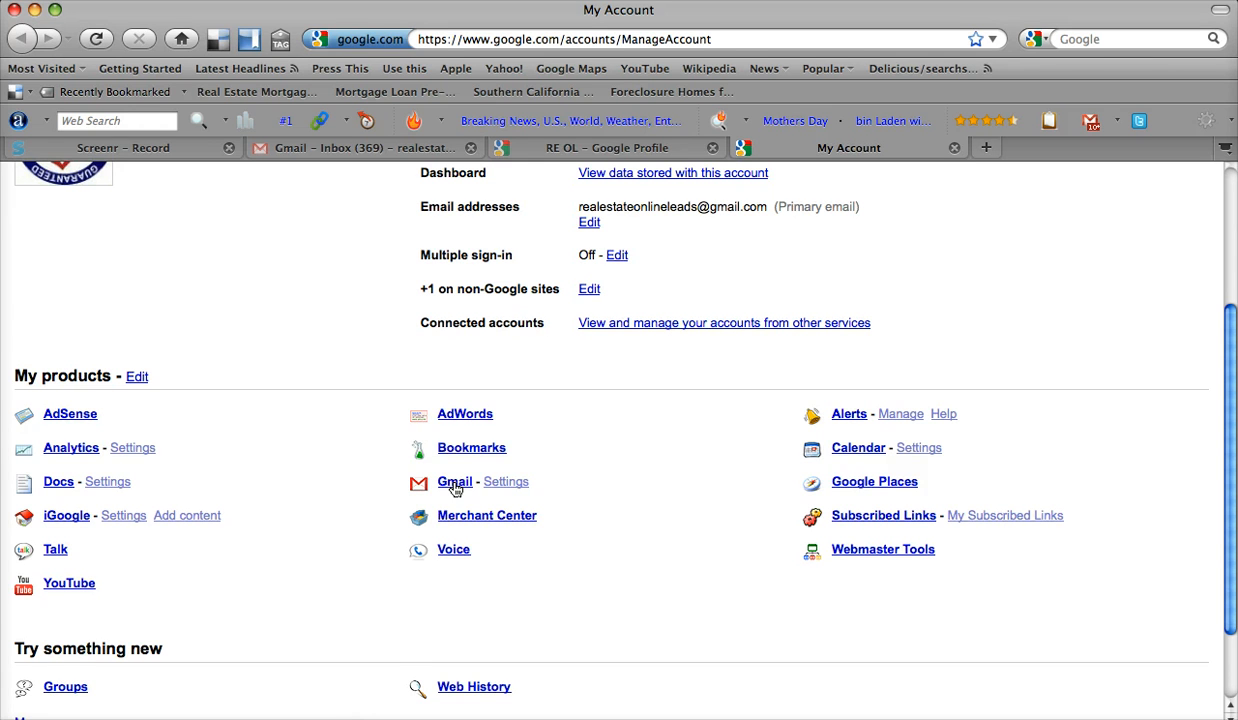
{"action": "mouse_move", "coordinate": [62, 520]}
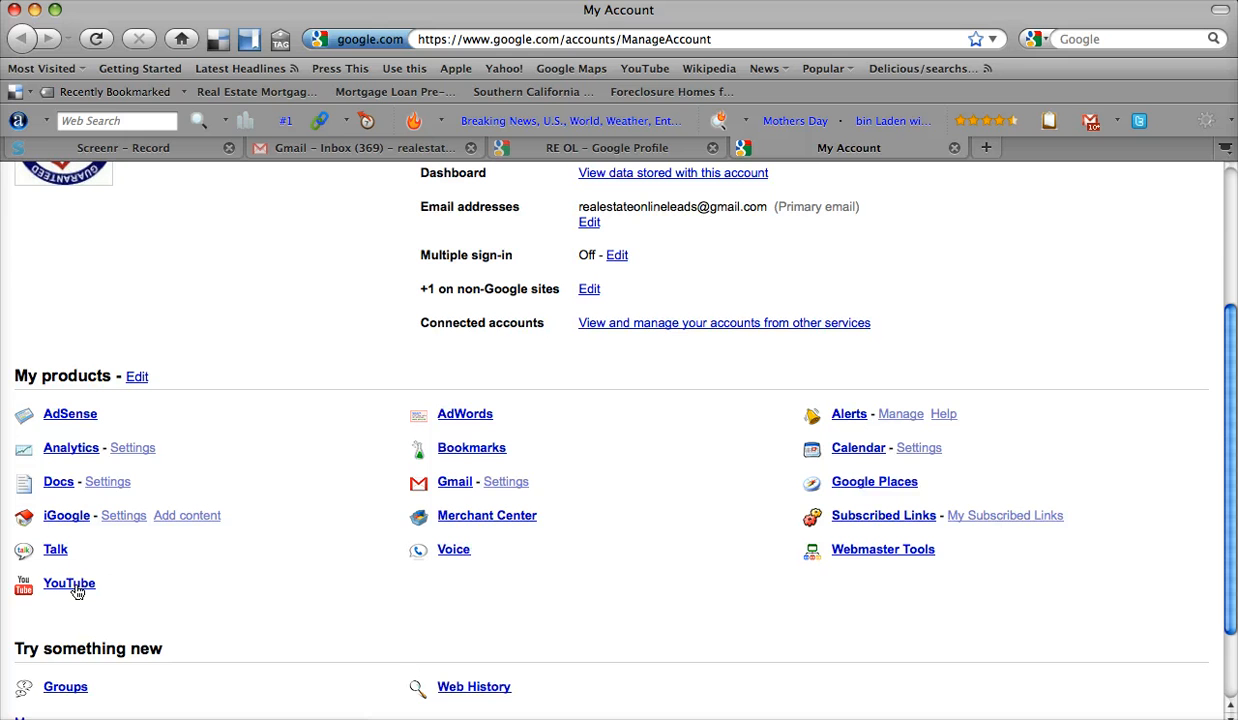
{"action": "mouse_move", "coordinate": [470, 545]}
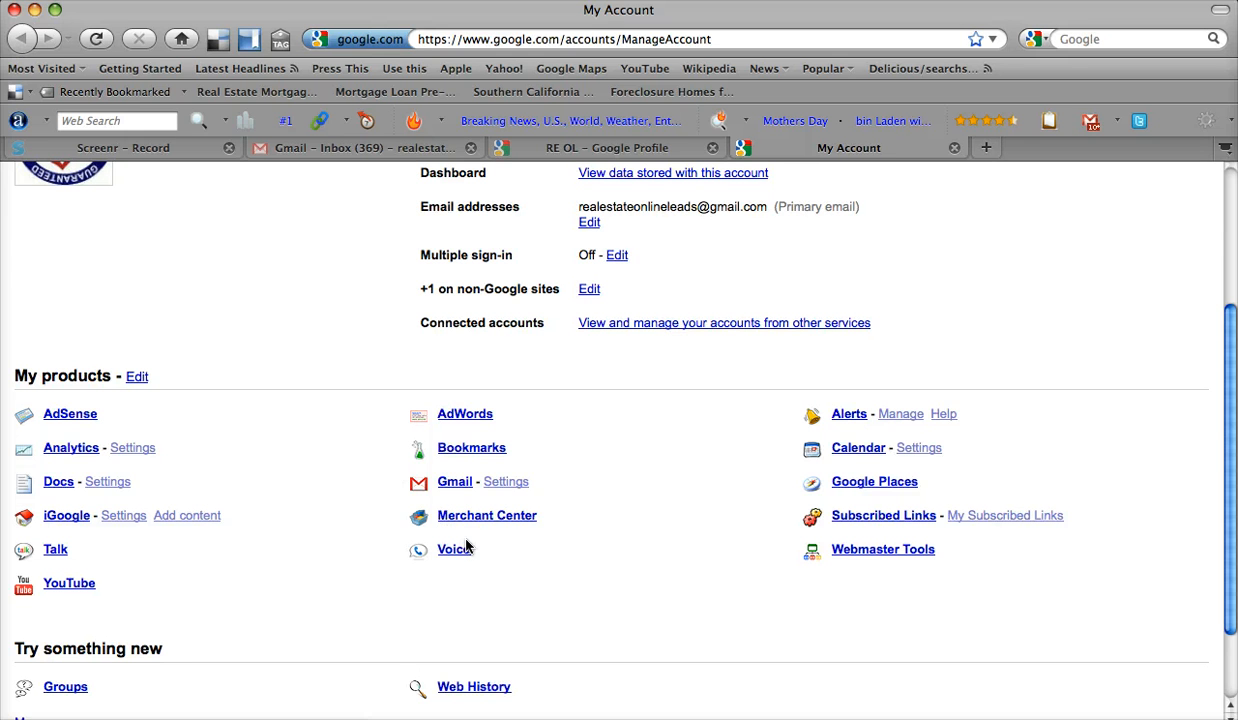
{"action": "mouse_move", "coordinate": [490, 517]}
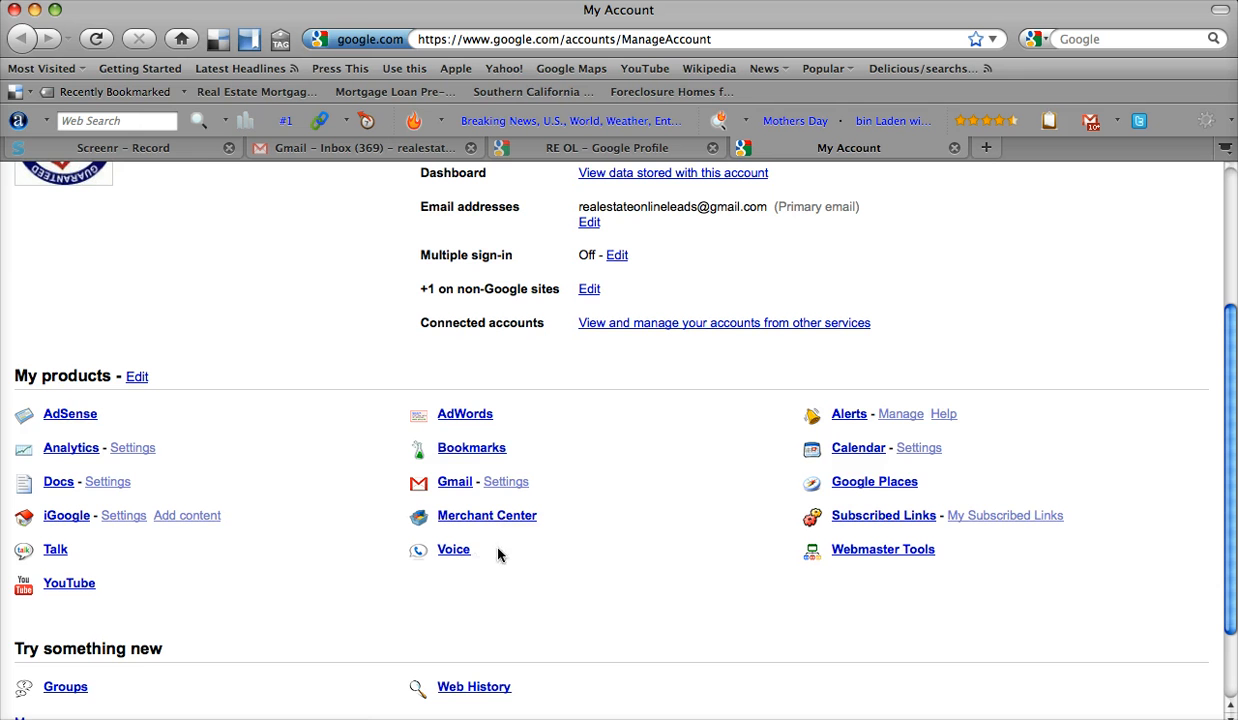
{"action": "scroll", "scroll_direction": "down", "scroll_amount": 3}
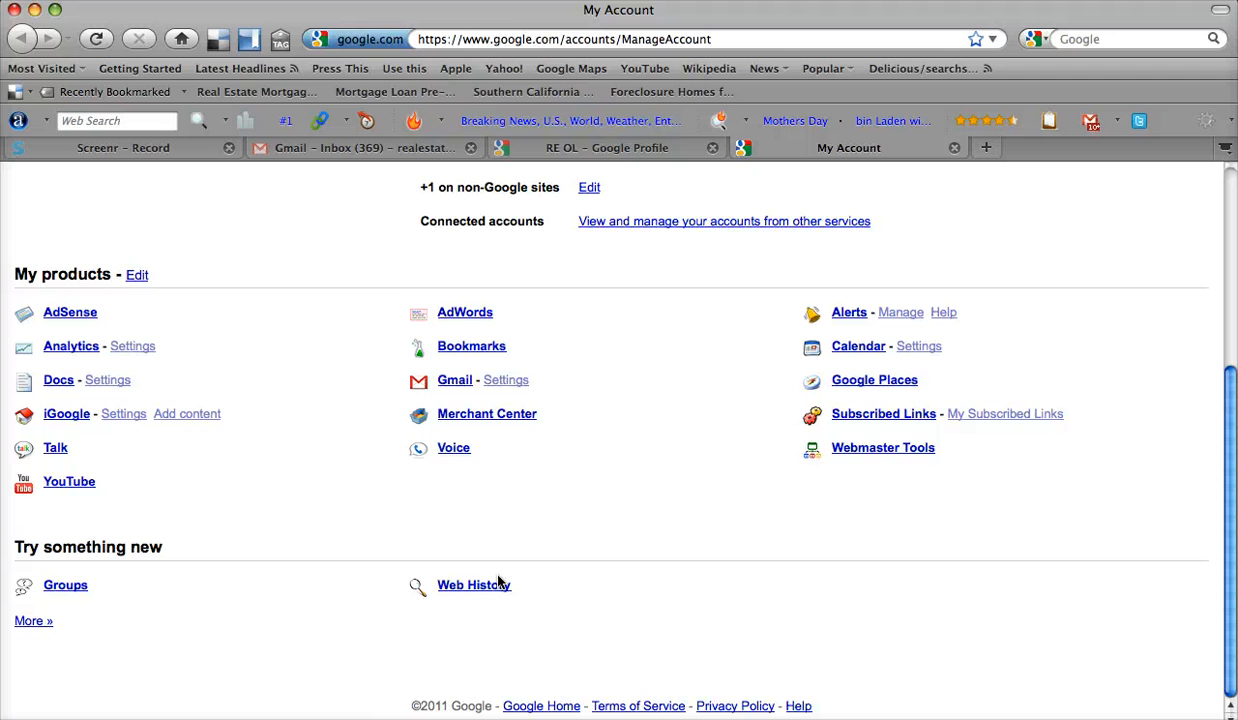
{"action": "mouse_move", "coordinate": [533, 530]}
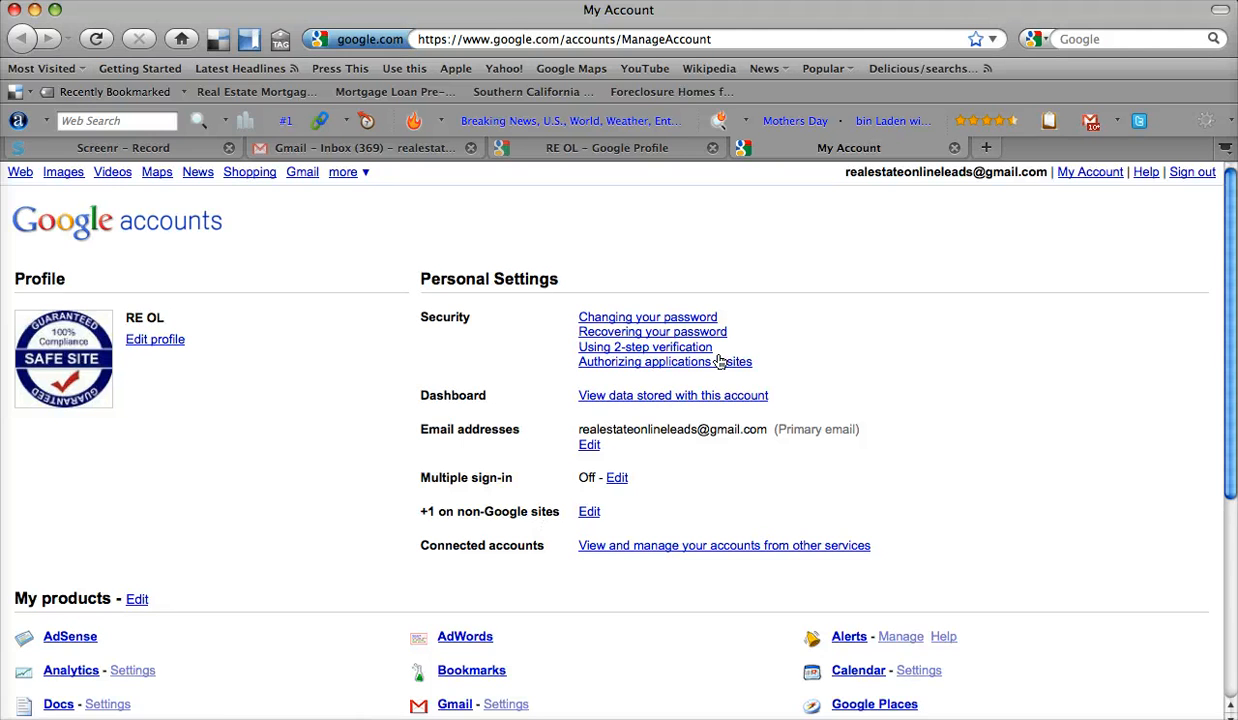
{"action": "scroll", "scroll_direction": "down", "scroll_amount": 3}
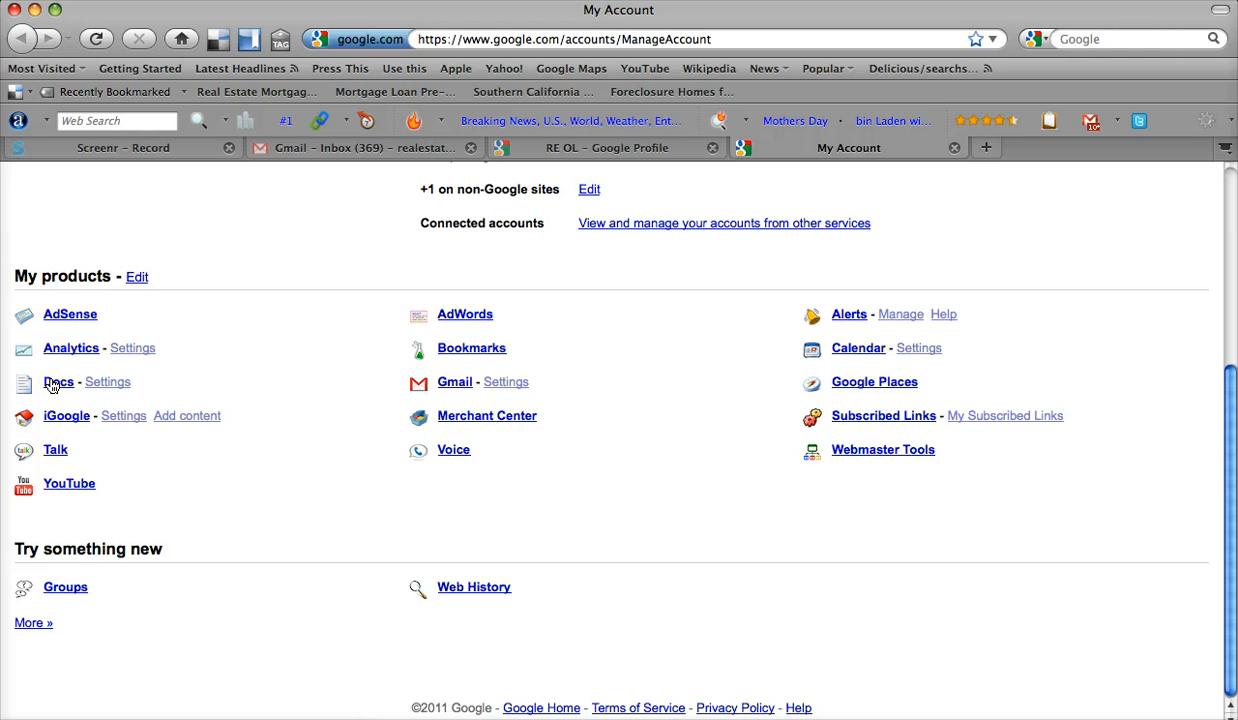
{"action": "mouse_move", "coordinate": [66, 429]}
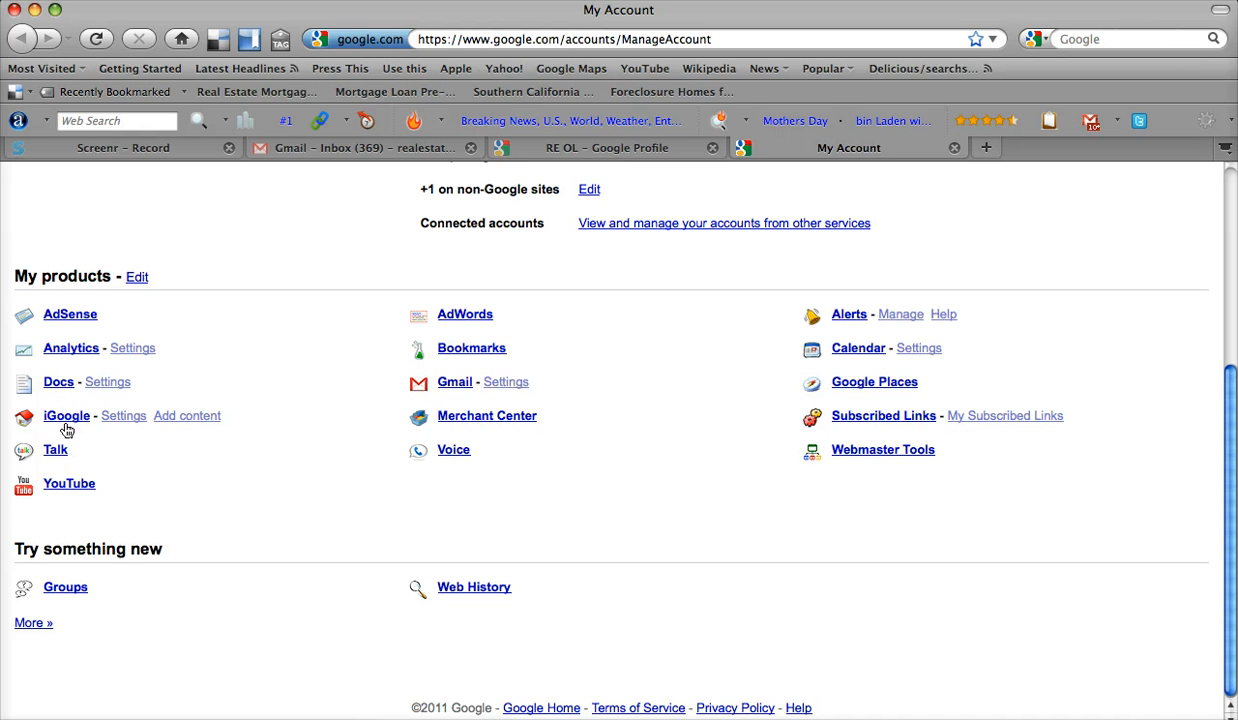
{"action": "mouse_move", "coordinate": [85, 422]}
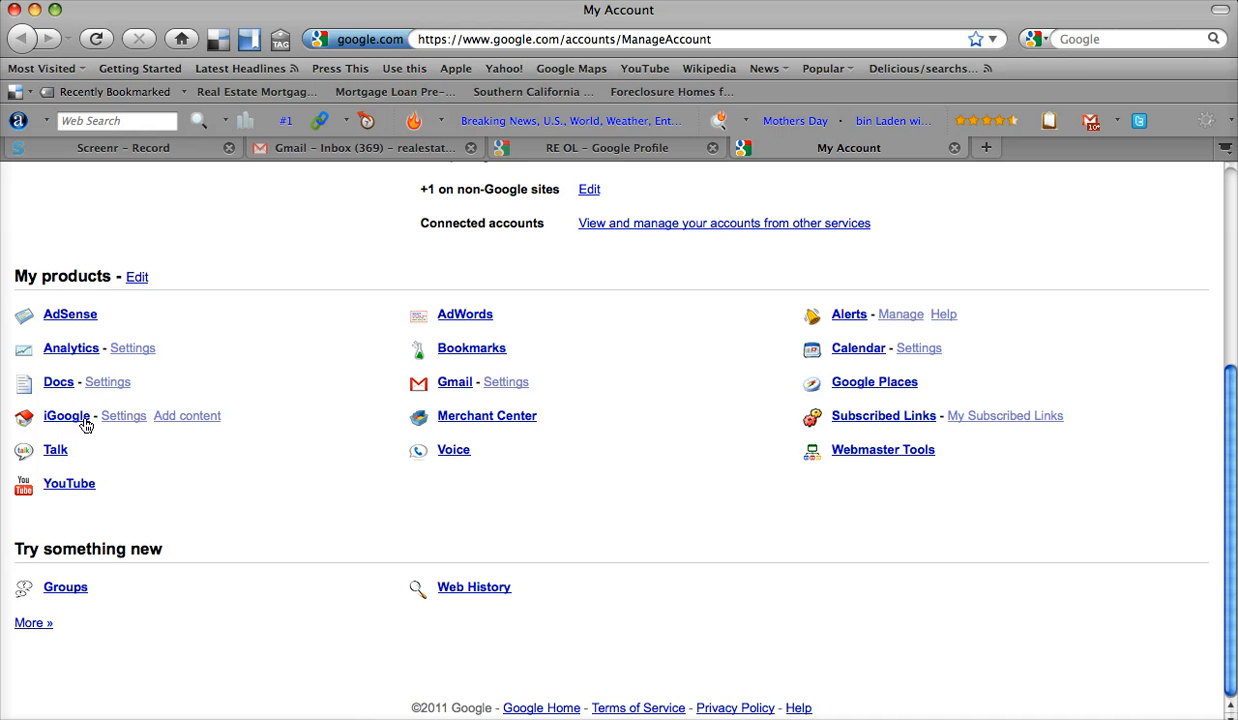
{"action": "left_click", "coordinate": [66, 415]}
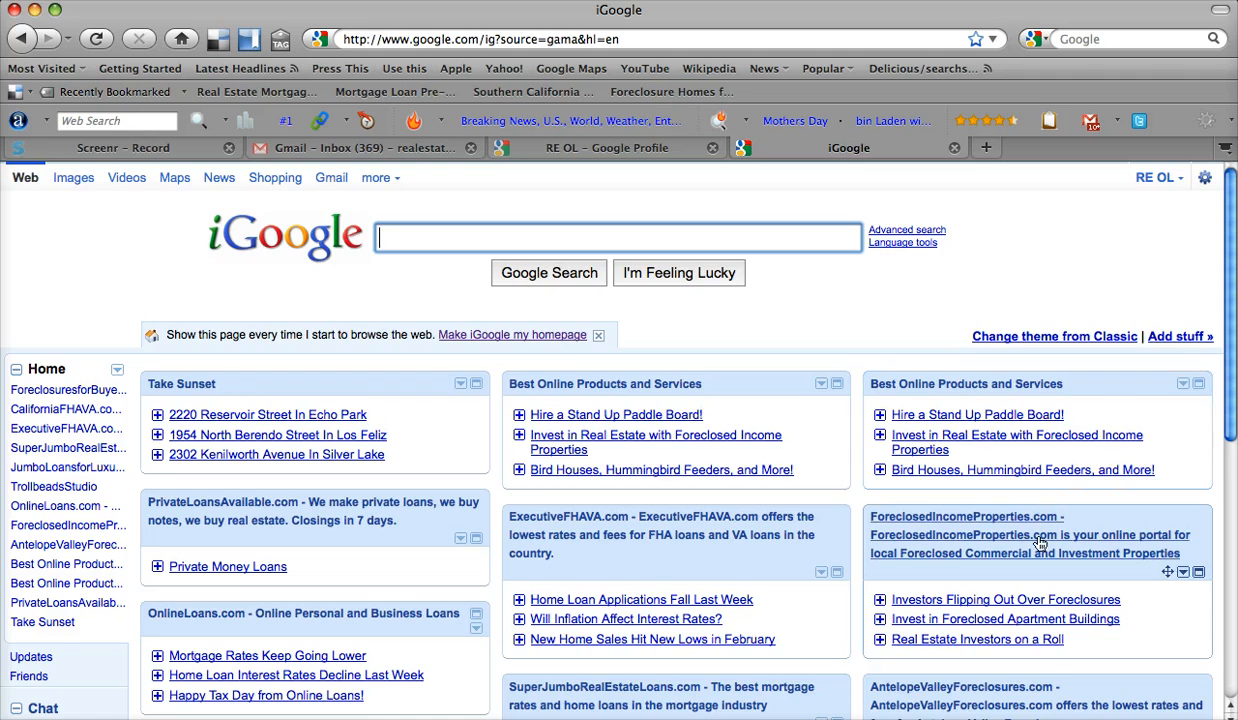
Browse the iGoogle real estate gadgets, then view the RE OL profile
{"action": "scroll", "scroll_direction": "down", "scroll_amount": 3}
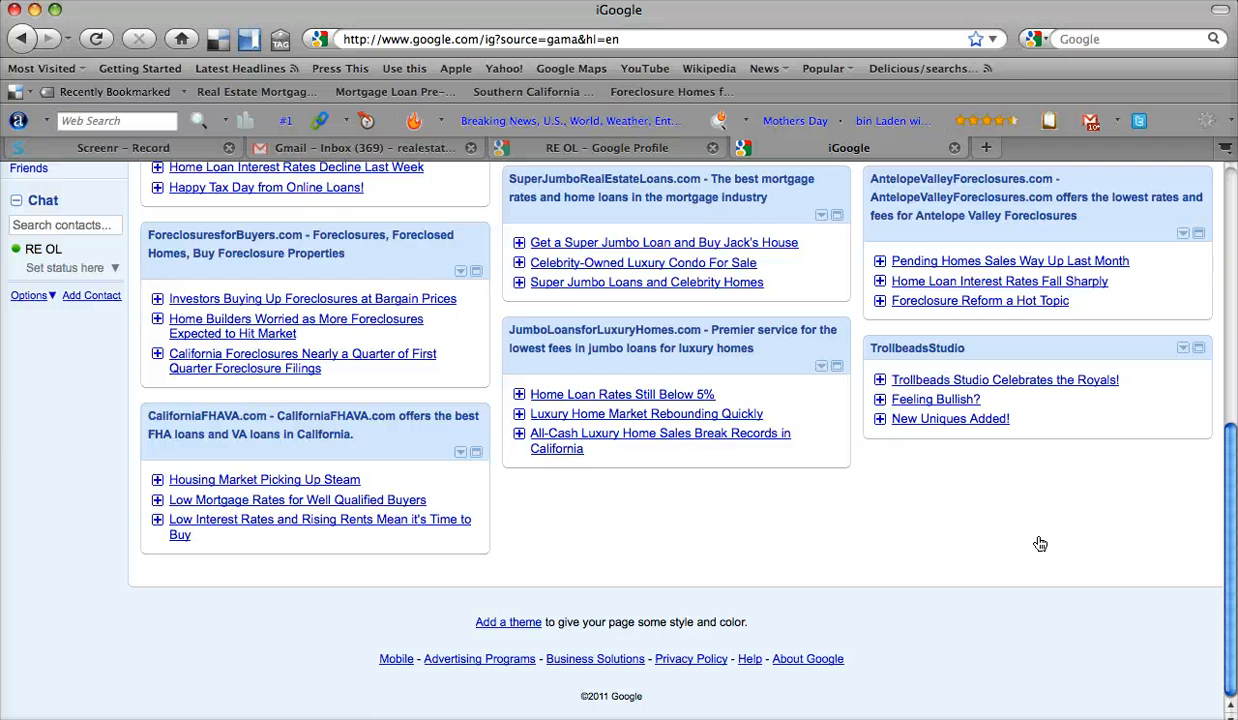
{"action": "scroll", "scroll_direction": "up", "scroll_amount": 3}
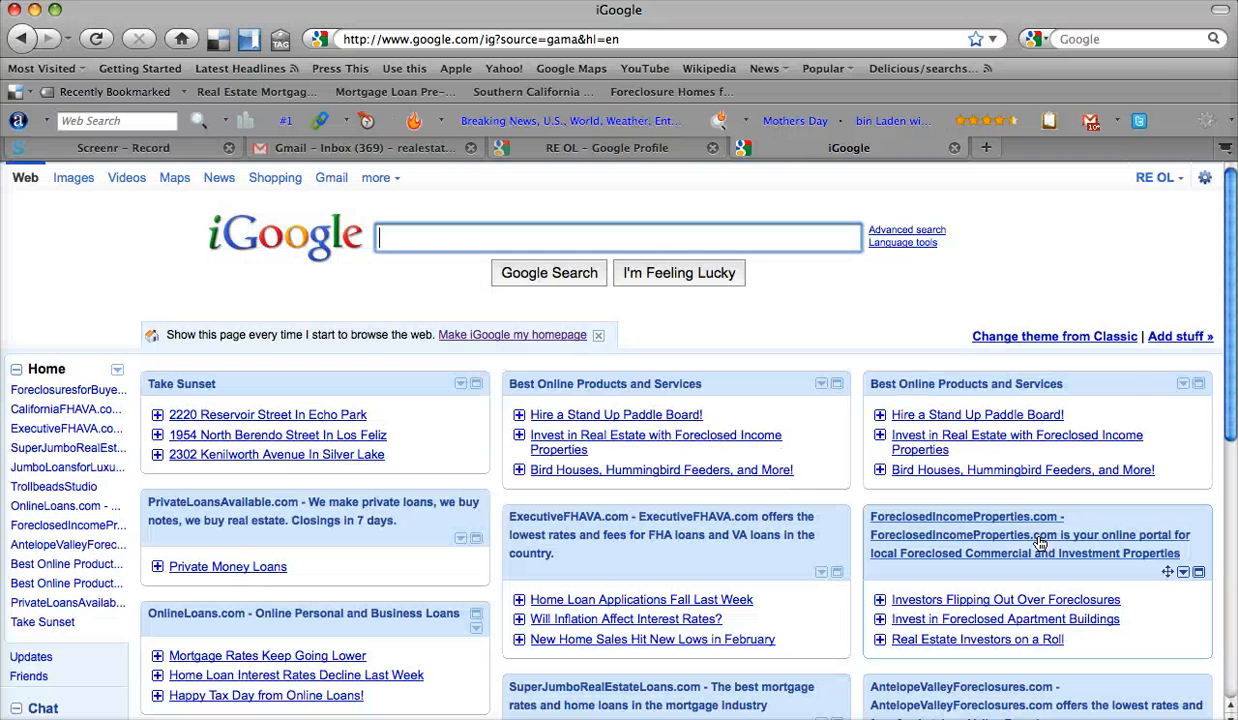
{"action": "left_click", "coordinate": [1156, 177]}
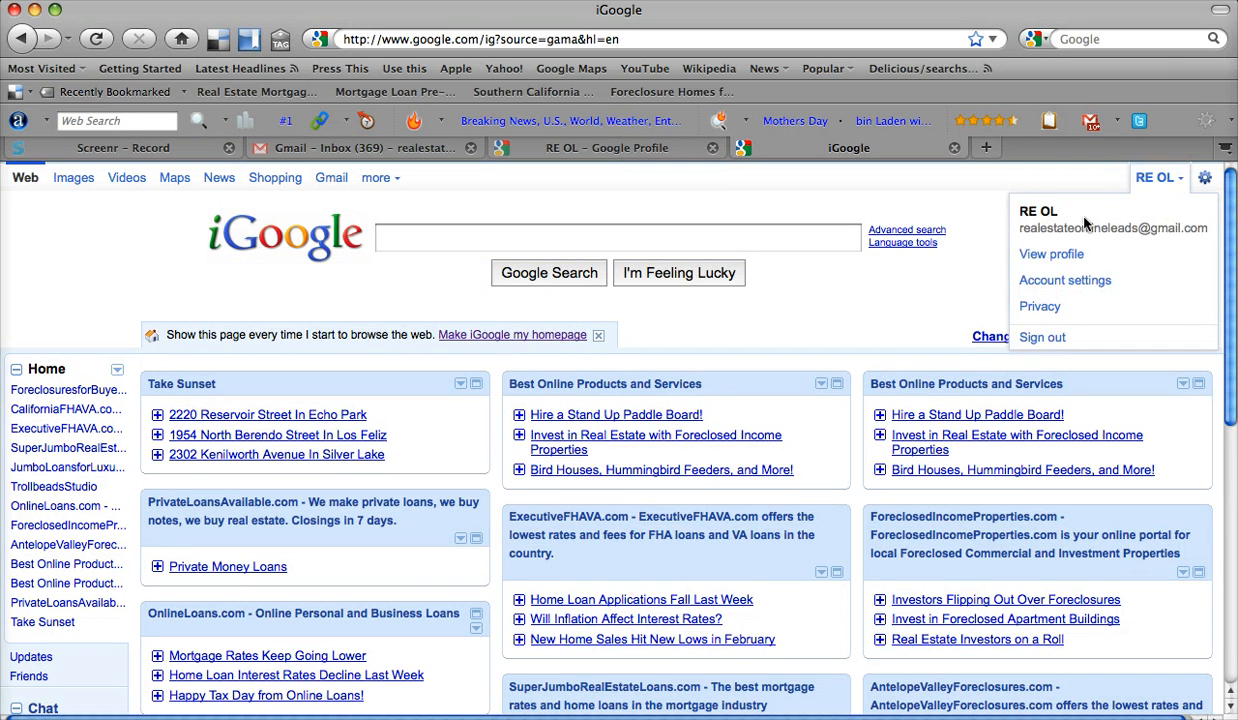
{"action": "left_click", "coordinate": [1051, 253]}
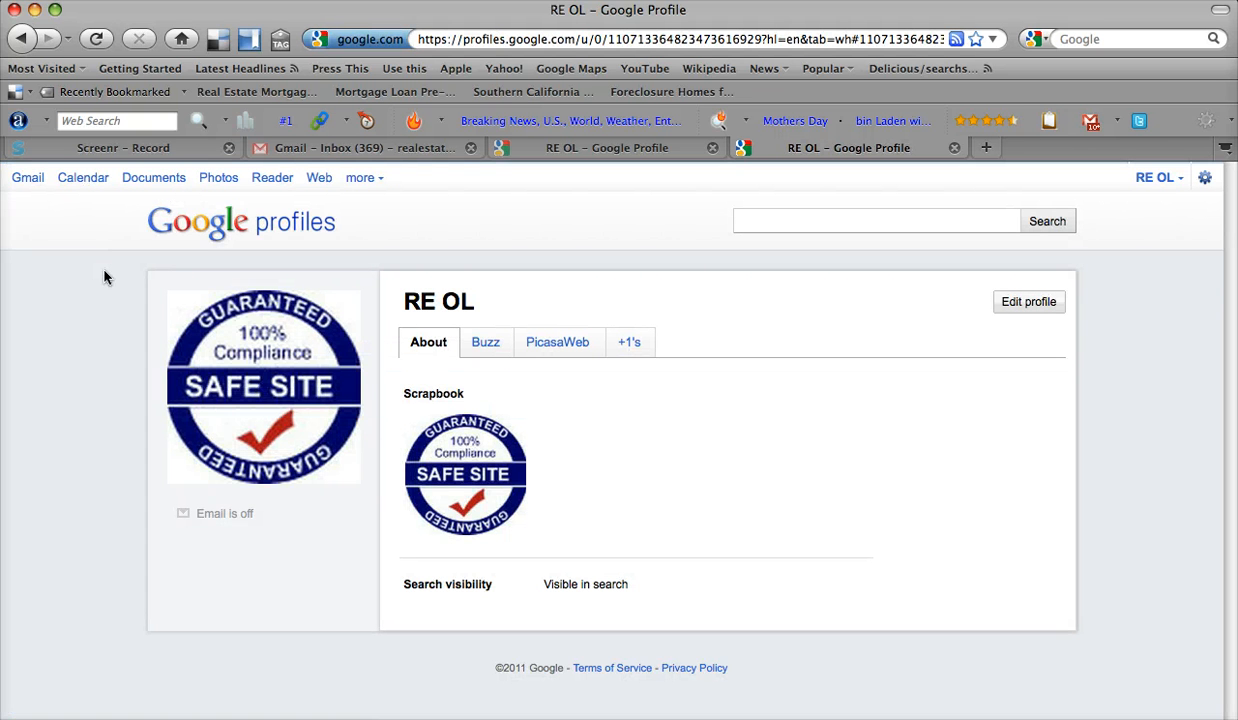
{"action": "mouse_move", "coordinate": [685, 284]}
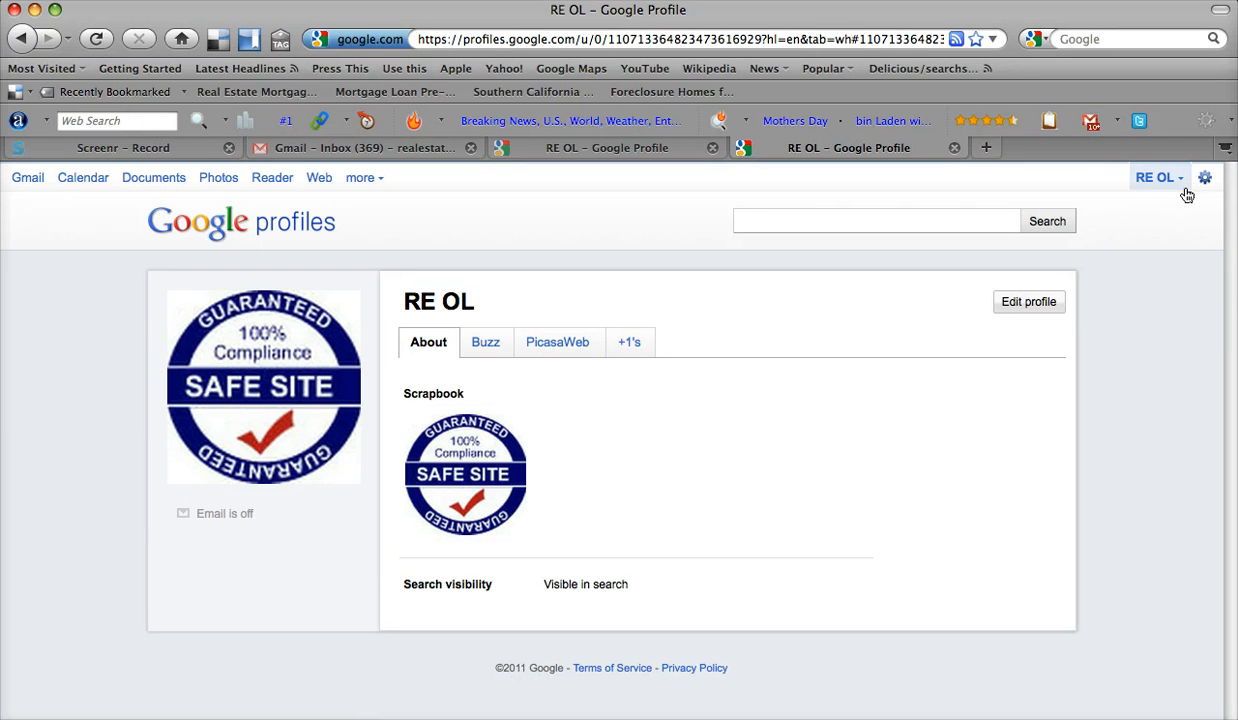
{"action": "left_click", "coordinate": [1156, 177]}
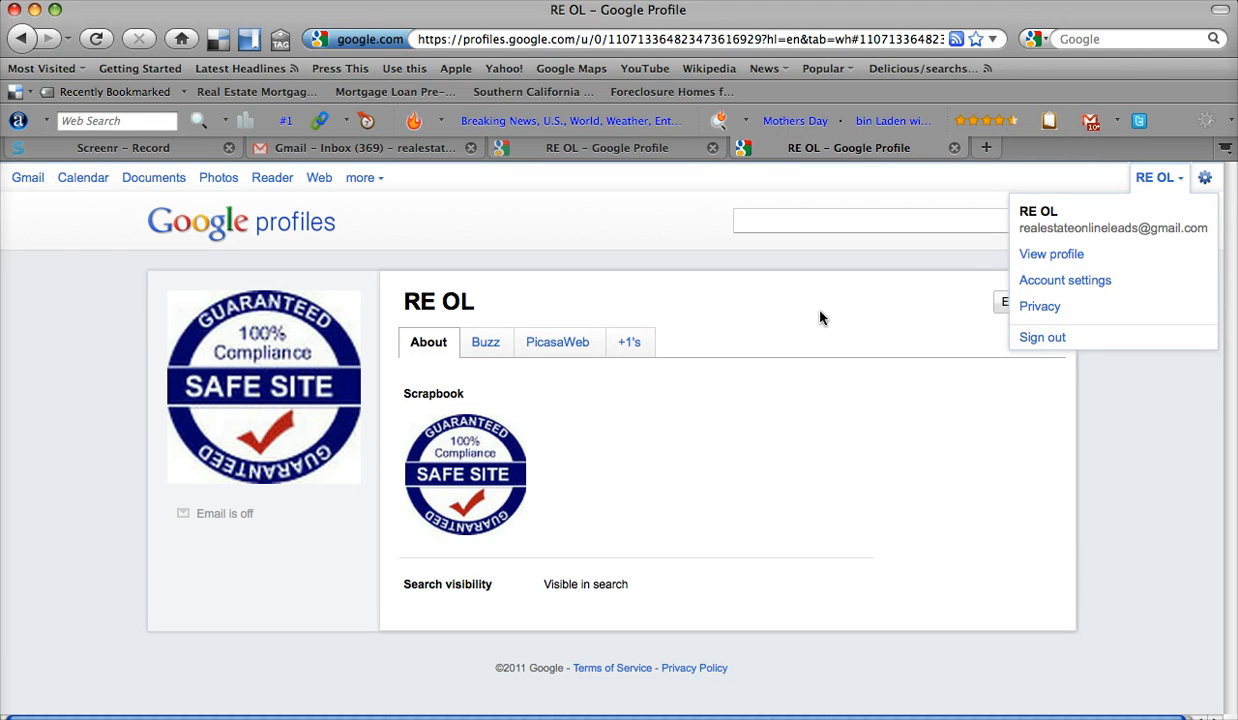
{"action": "left_click", "coordinate": [822, 318]}
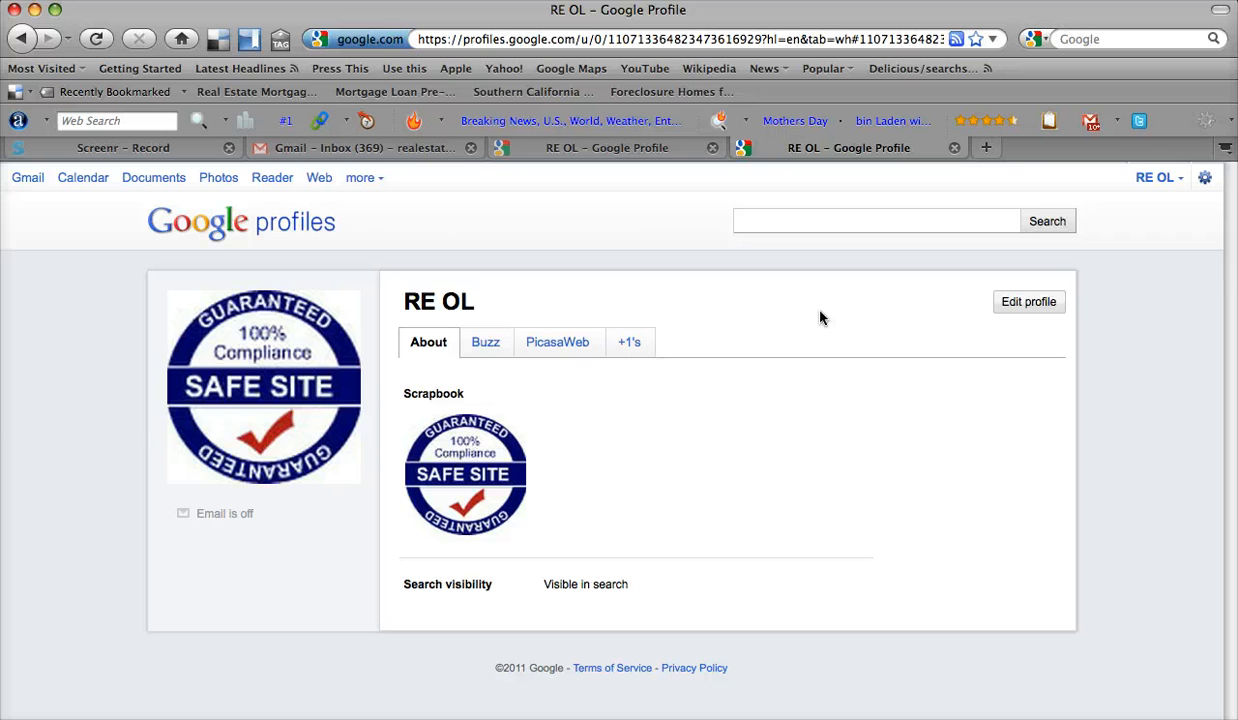
{"action": "mouse_move", "coordinate": [83, 305]}
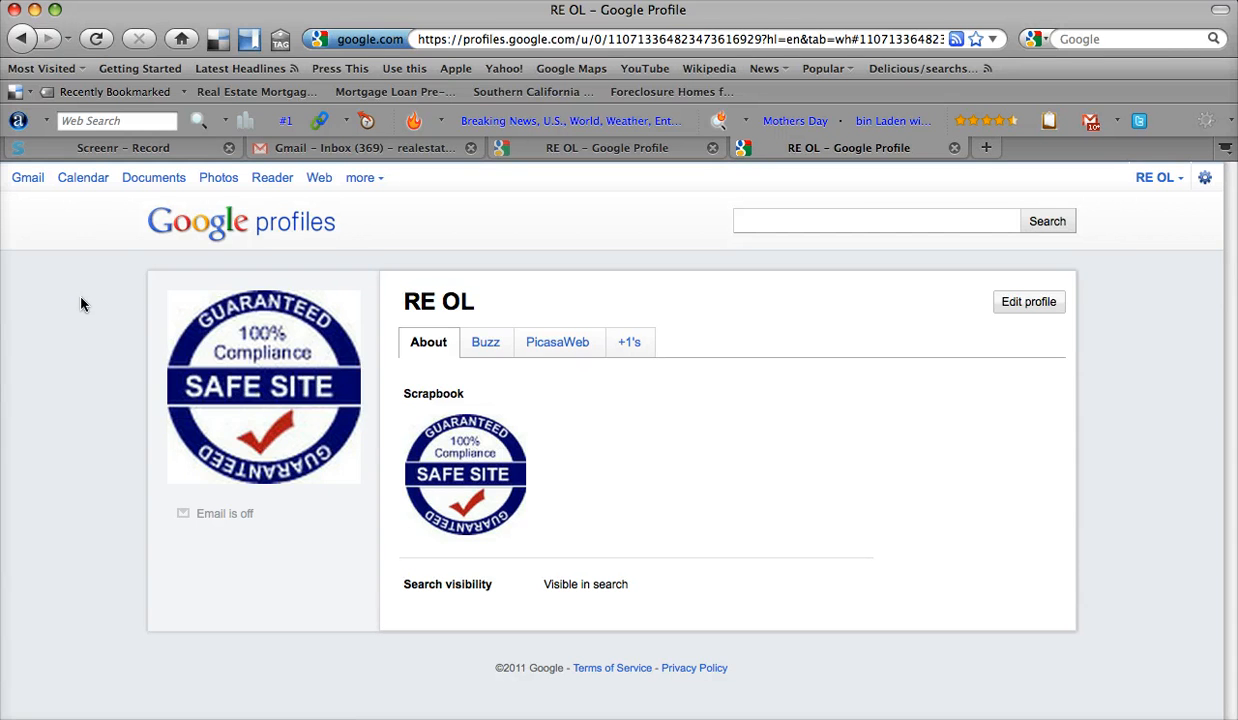